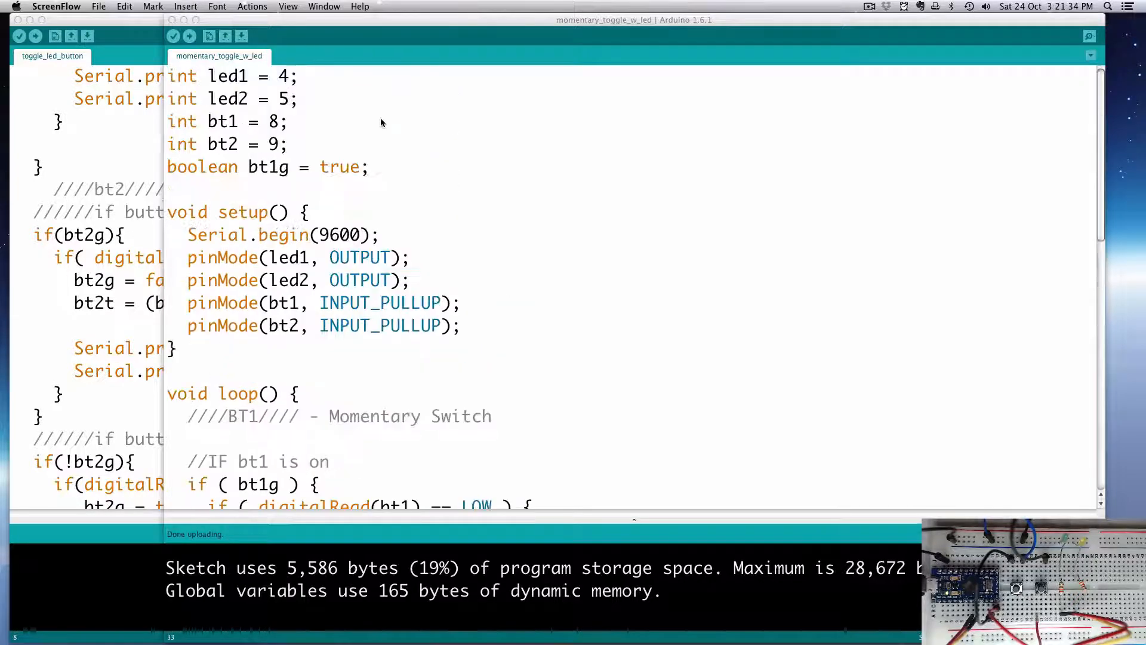
Paste a copy of the BT1 momentary-switch block below the original and renumber its heading to 2
scroll("down", 3)
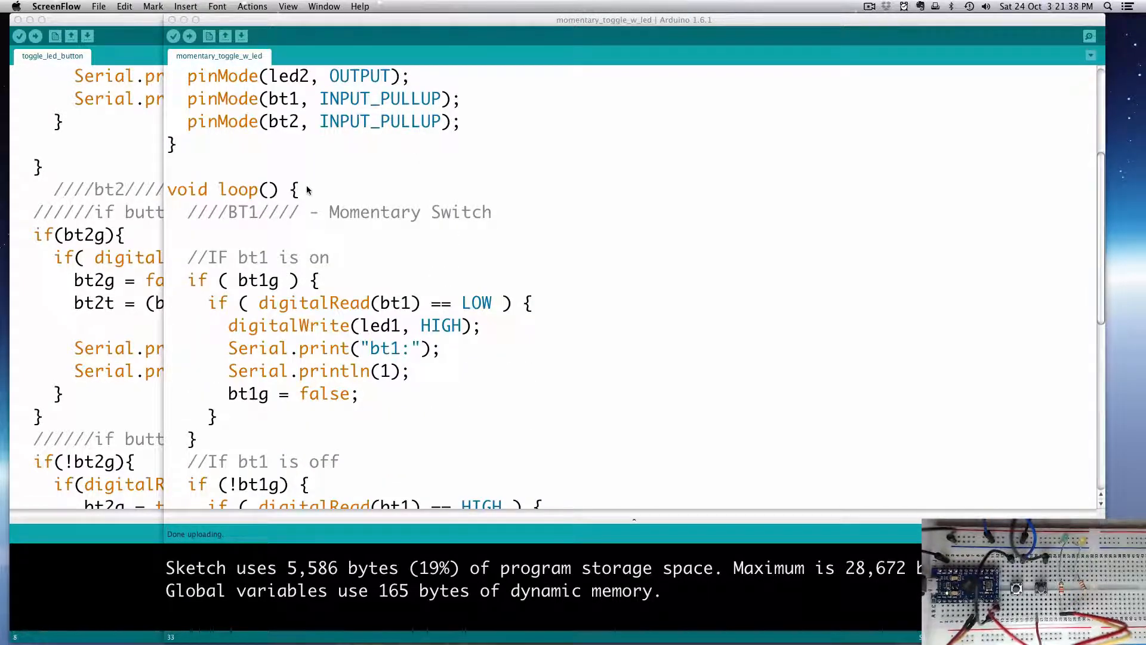
left_click_drag(299, 188, 299, 325)
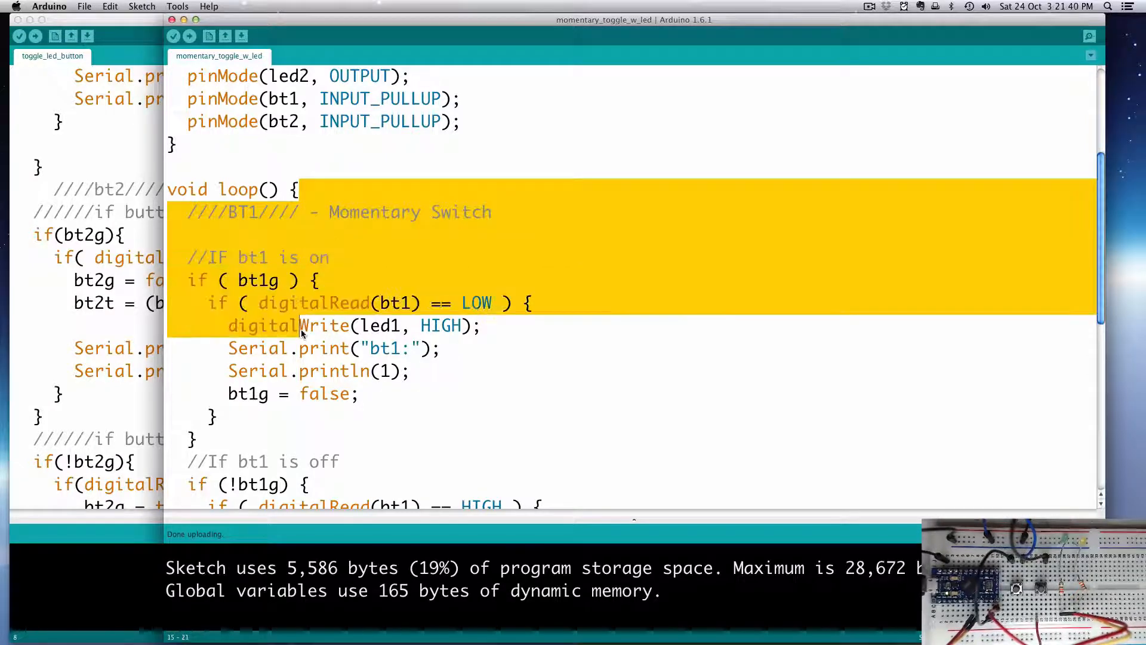
scroll("down", 3)
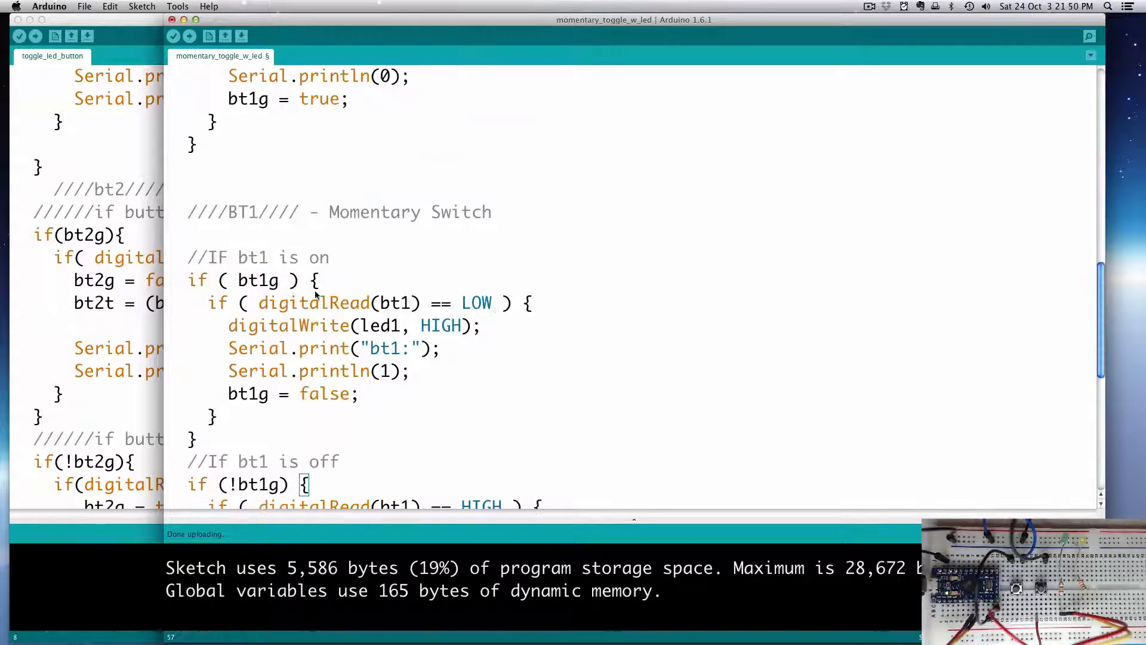
double_click(252, 212)
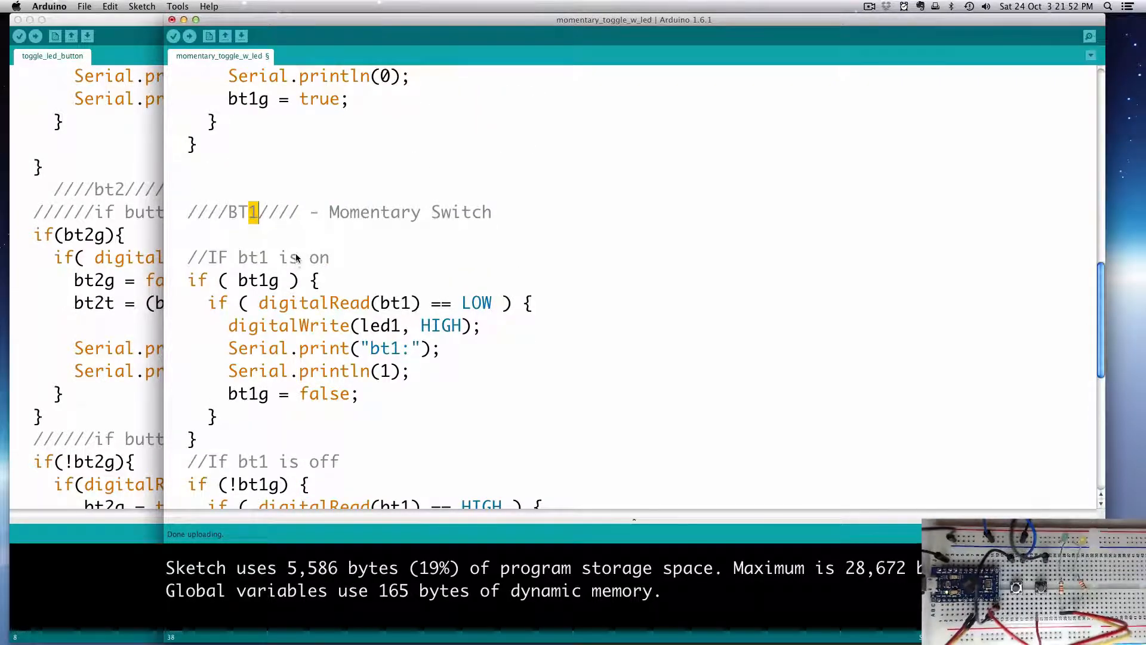
type("2")
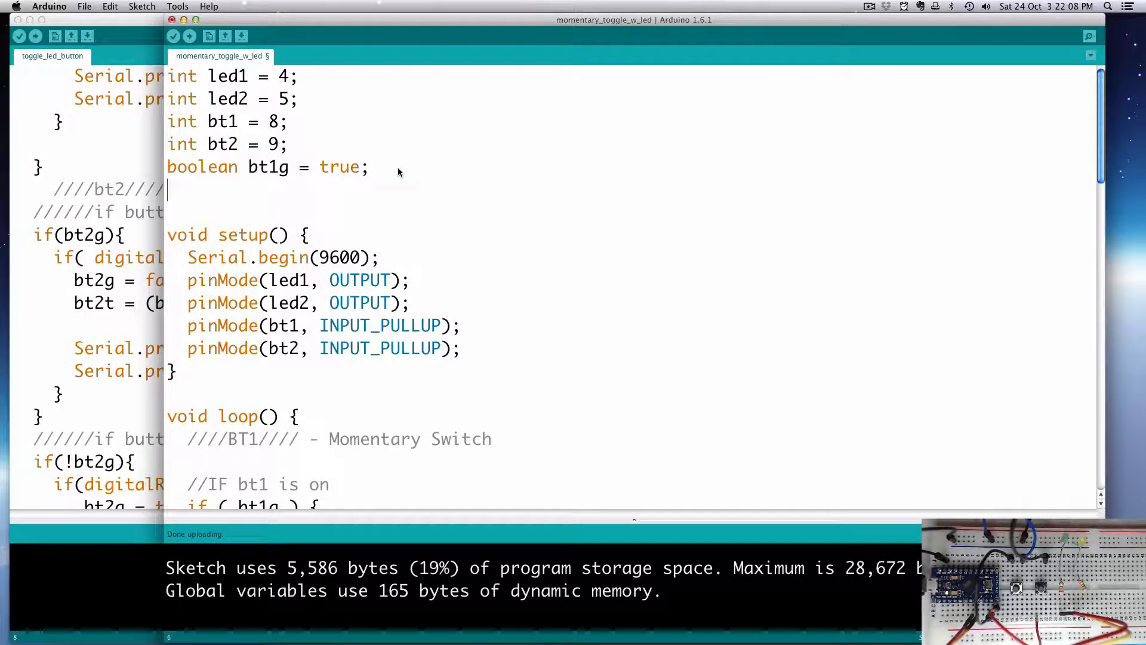
Declare the global flag 'boolean bt2g = true;' beneath the bt1g declaration
type("boolean")
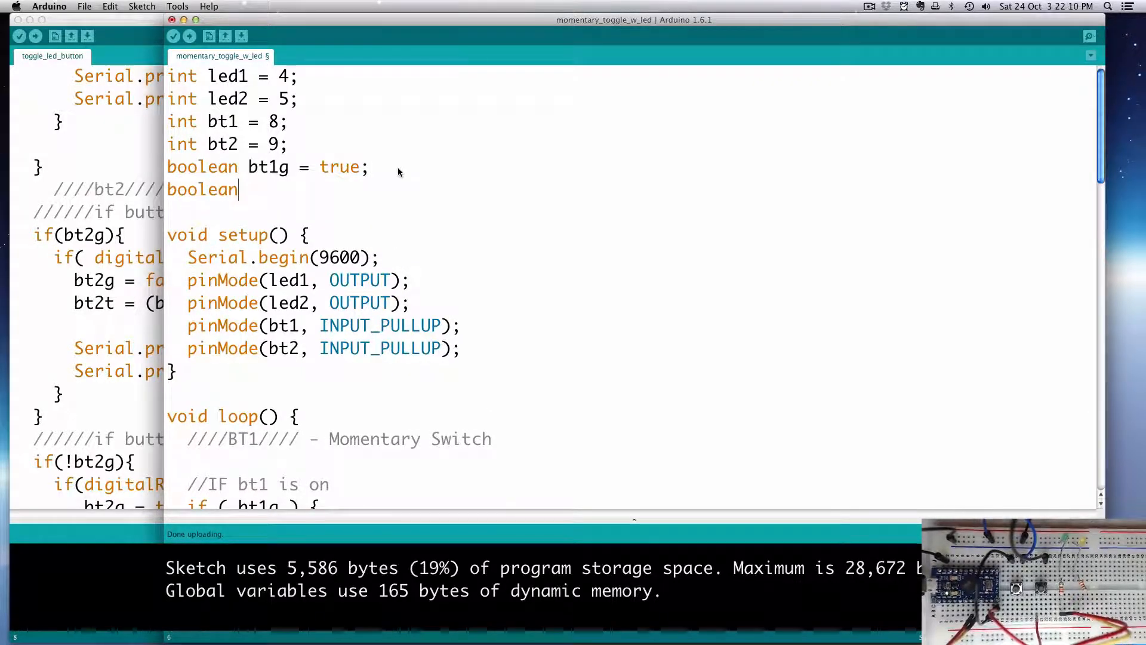
type("bt2g =")
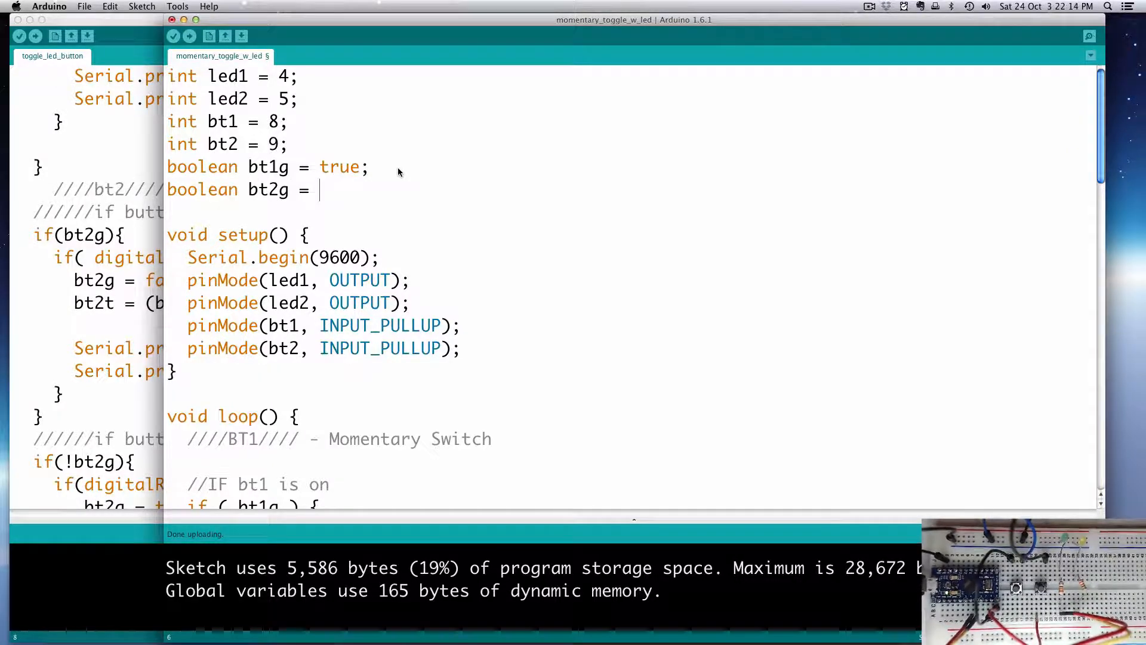
type("tr")
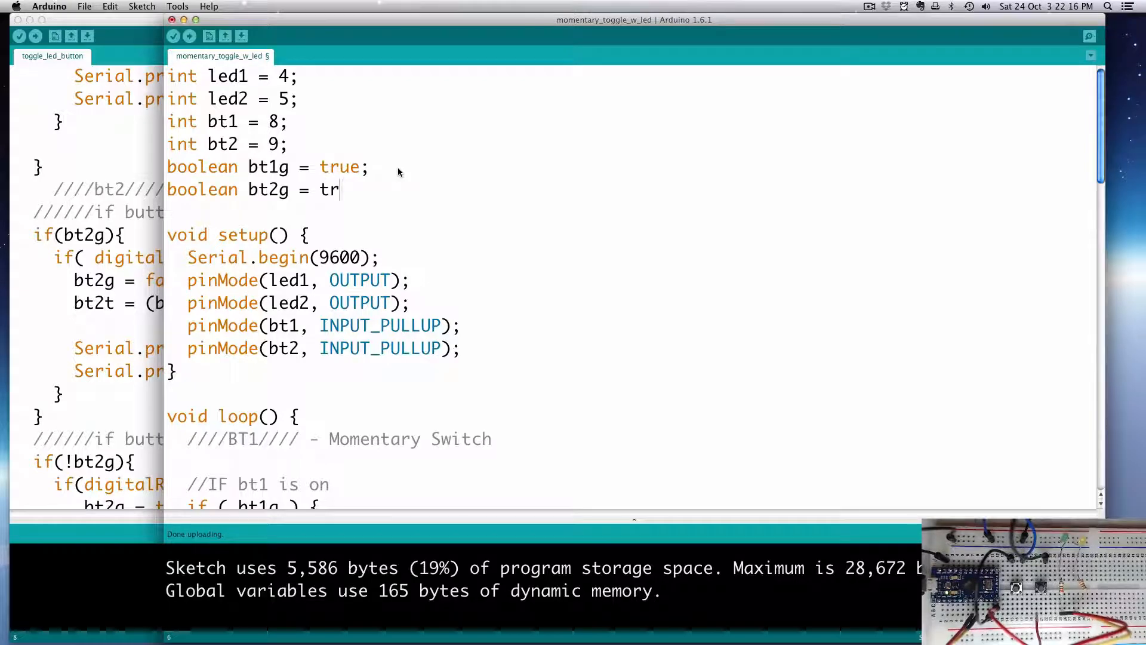
type("ue;")
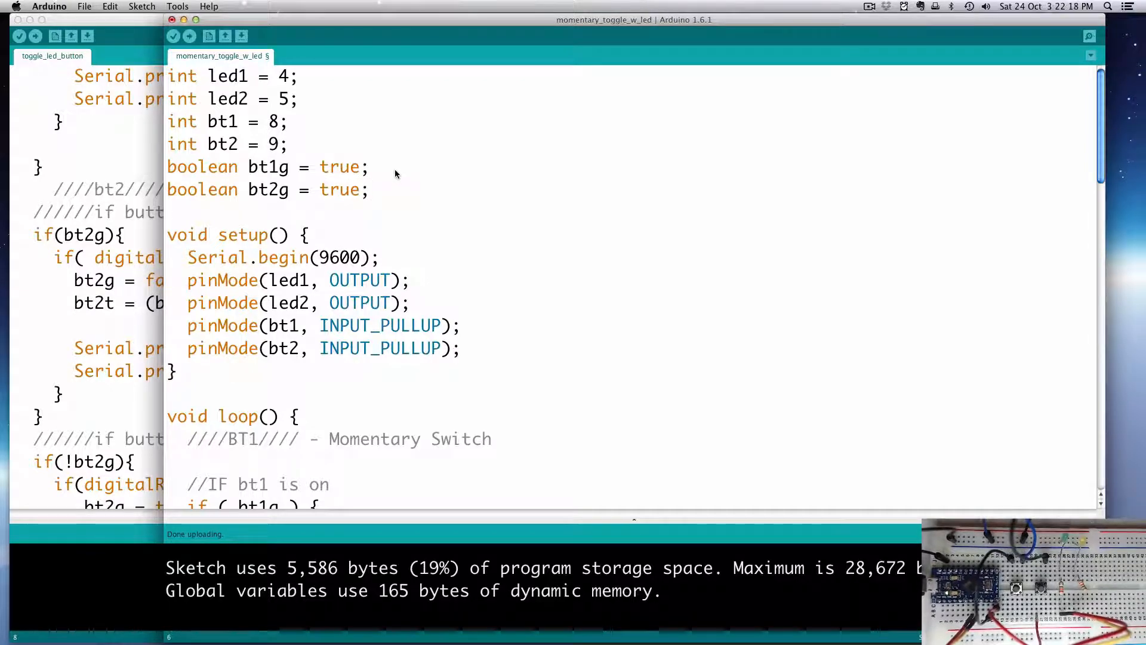
scroll("down", 3)
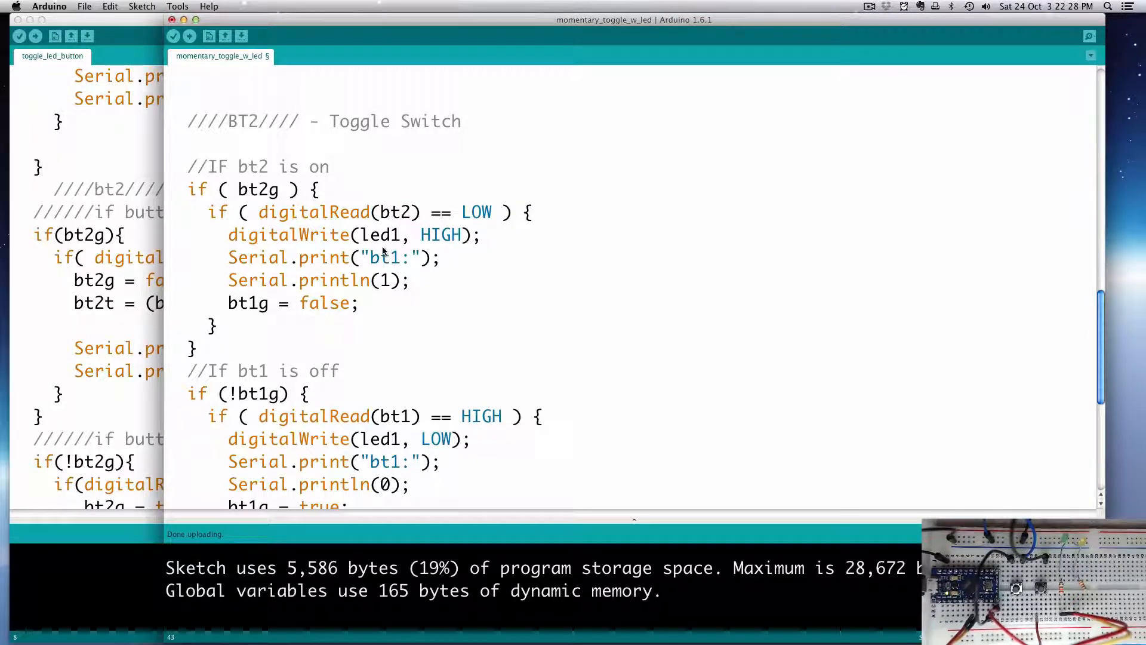
In both BT2 branches, delete the LED1 digitalWrite lines and change bt1 prints to bt2
double_click(391, 235)
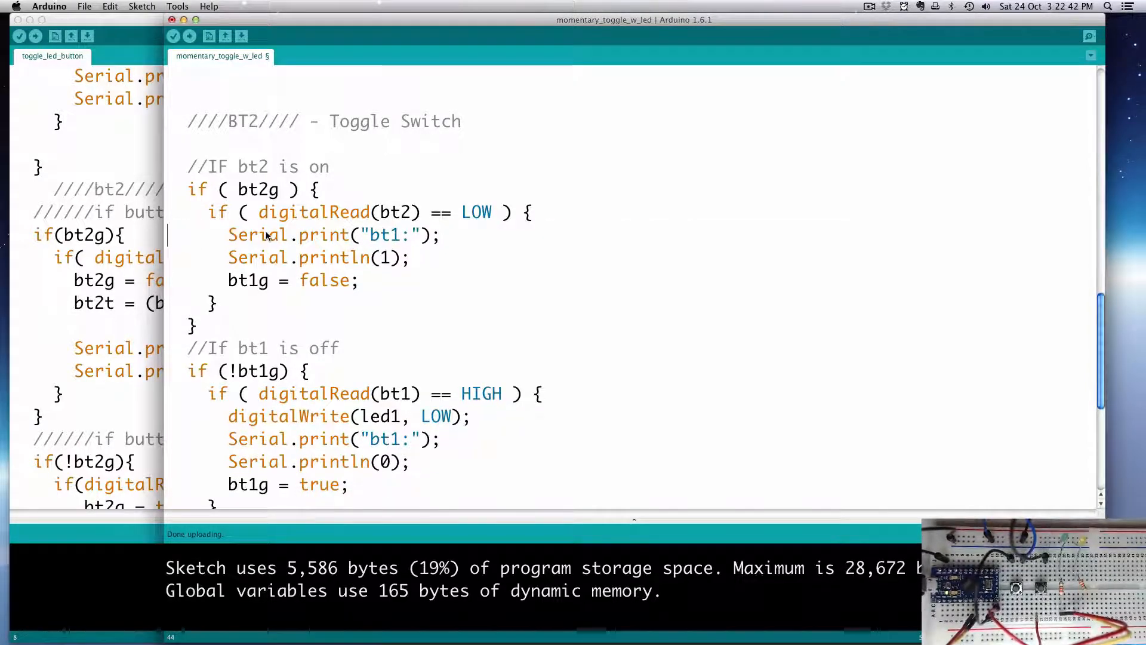
double_click(395, 235)
type("2")
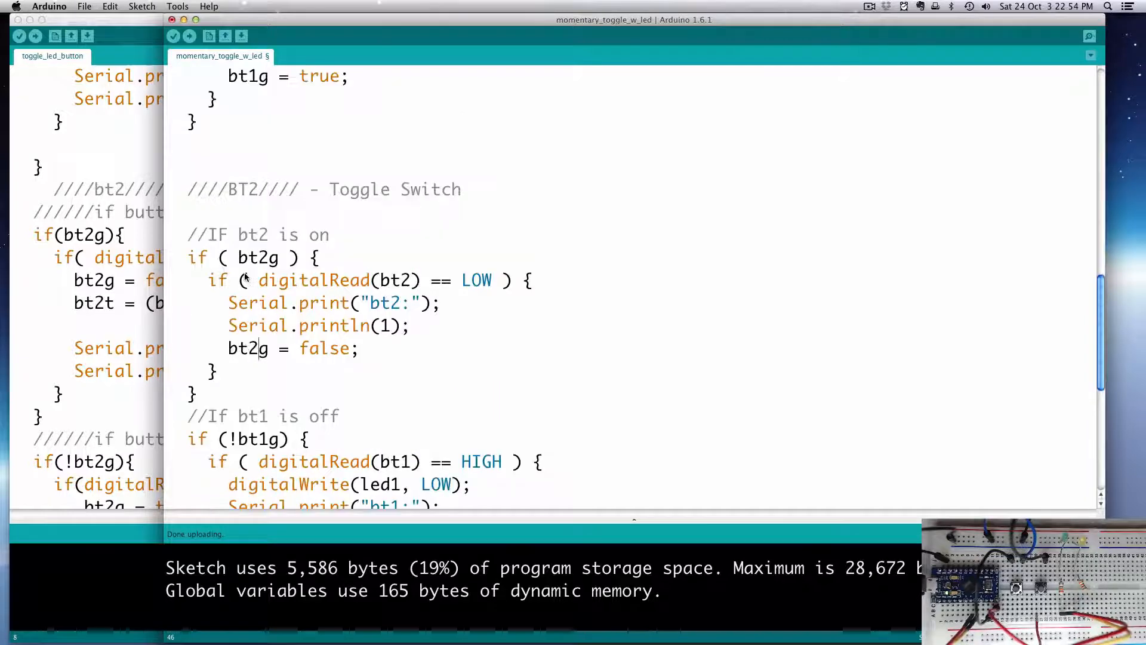
scroll("down", 3)
type("2")
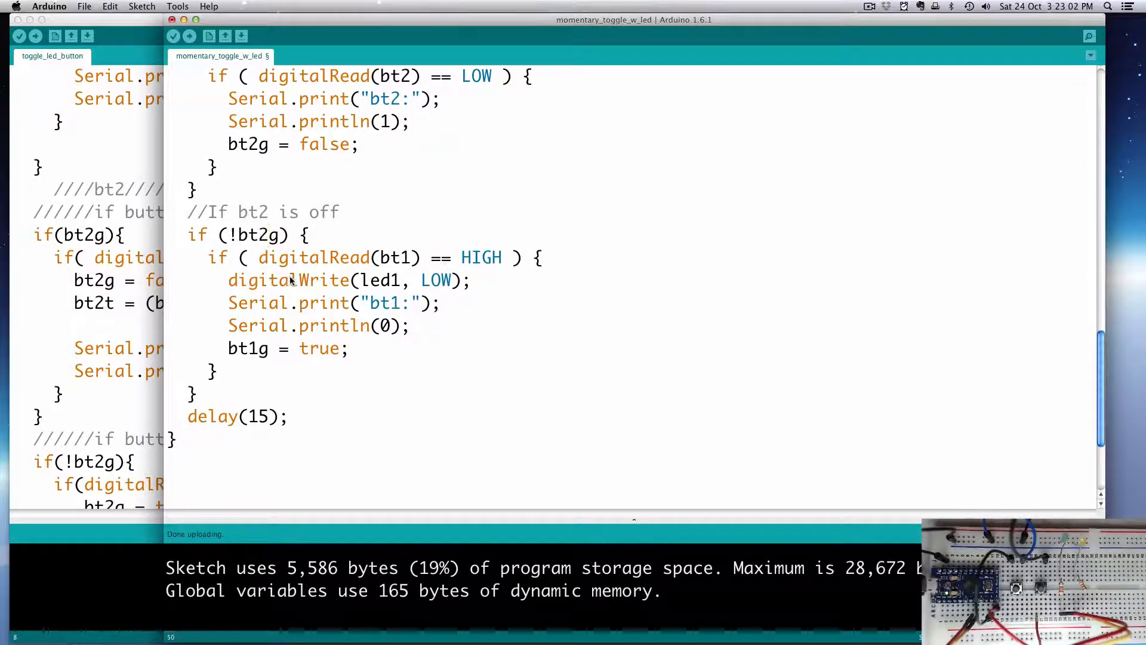
double_click(404, 257)
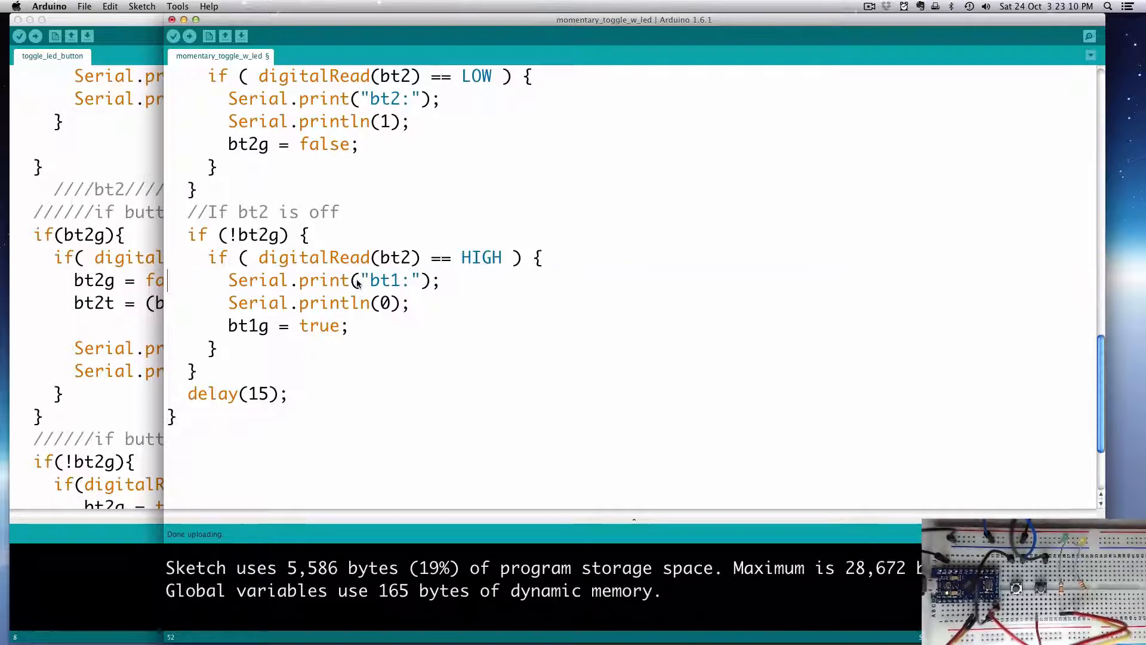
double_click(393, 281)
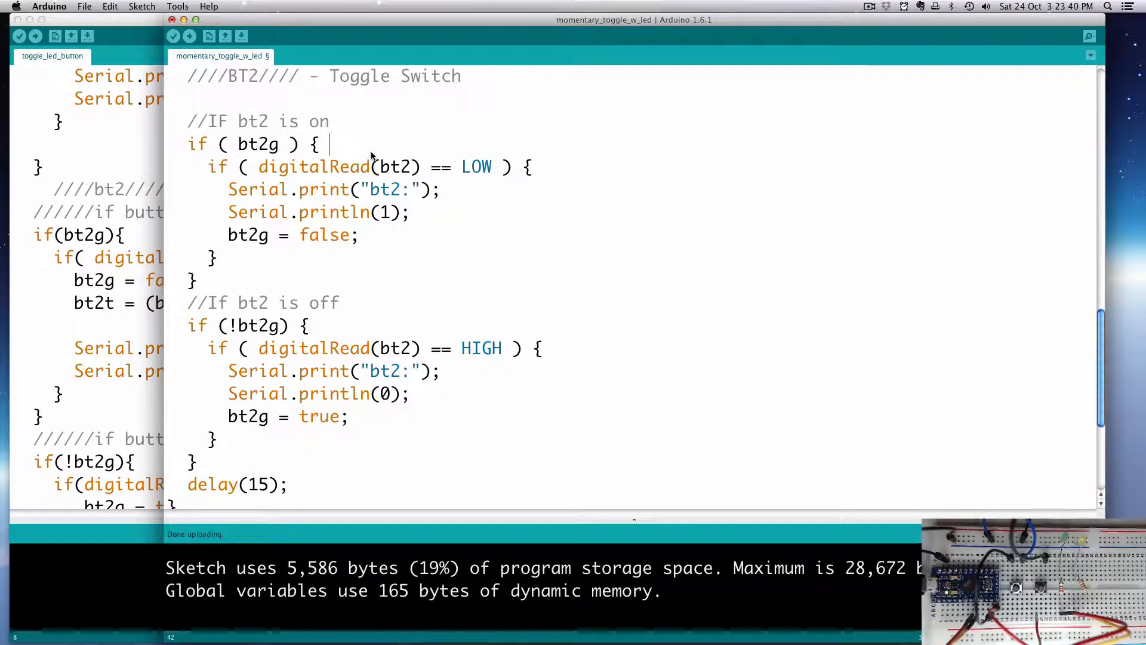
type("5")
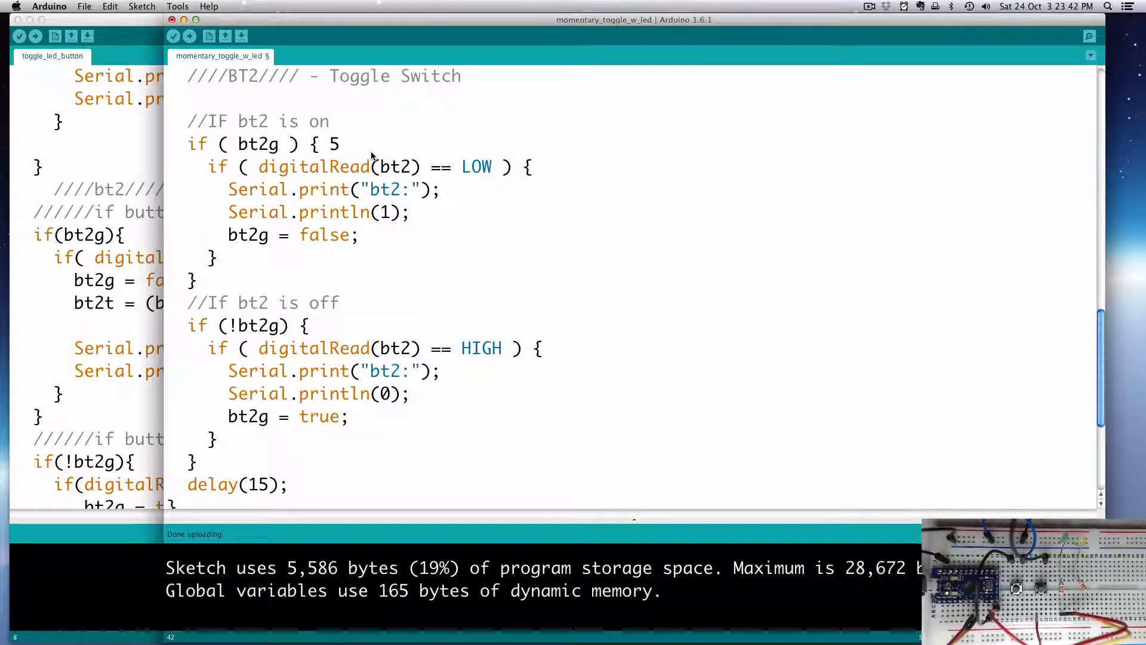
type("%")
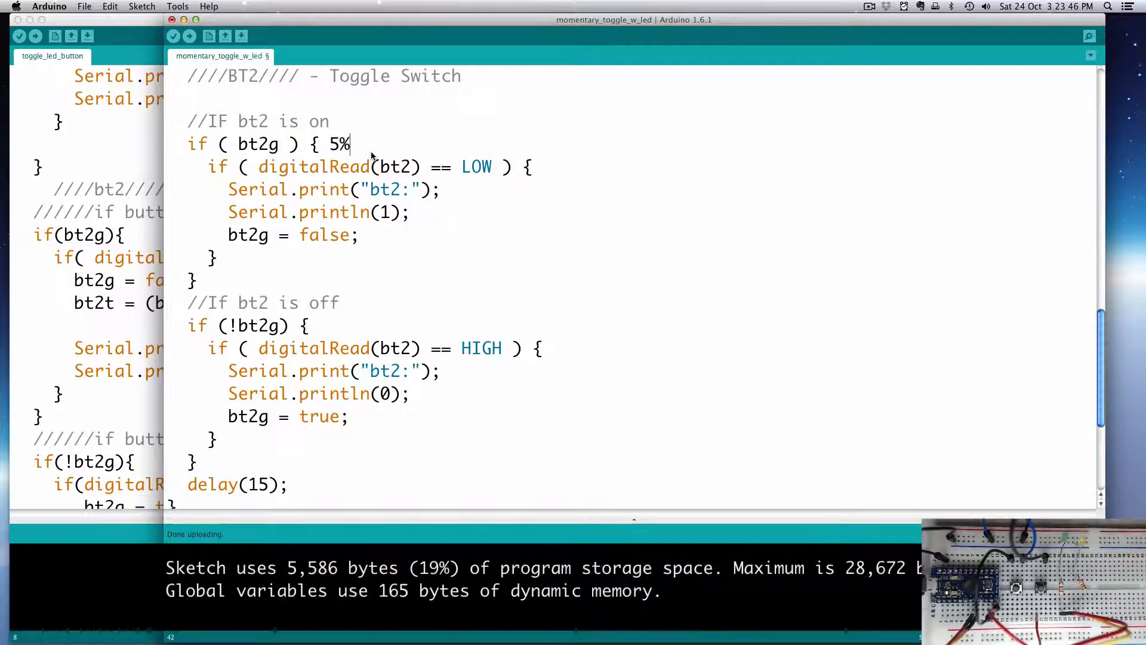
type("2")
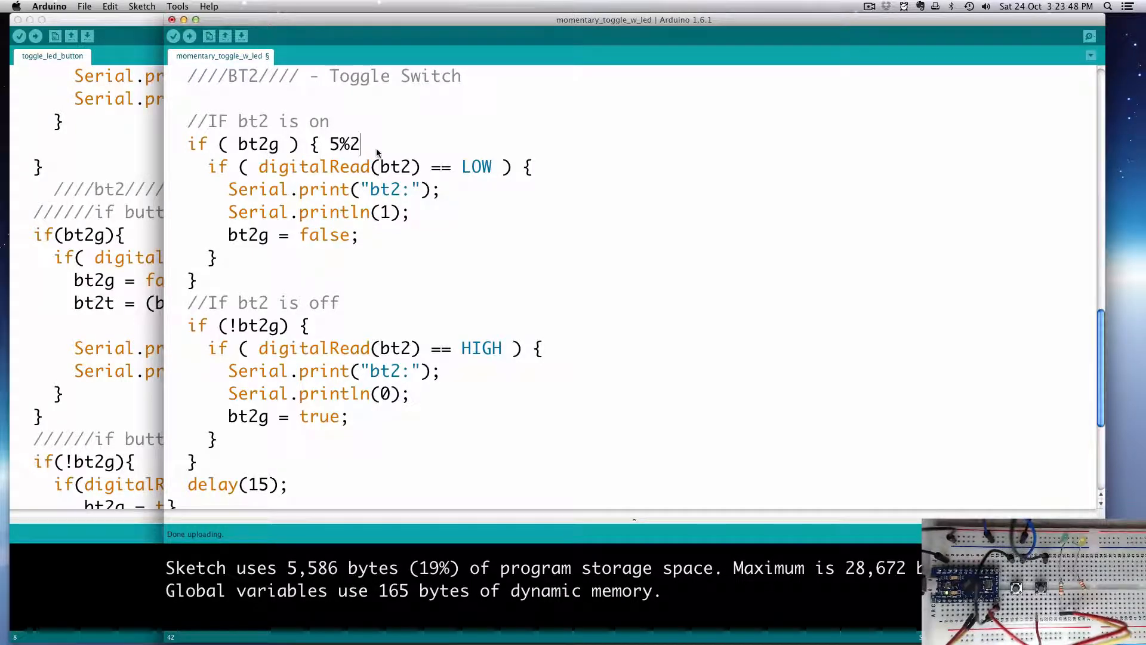
type("=3")
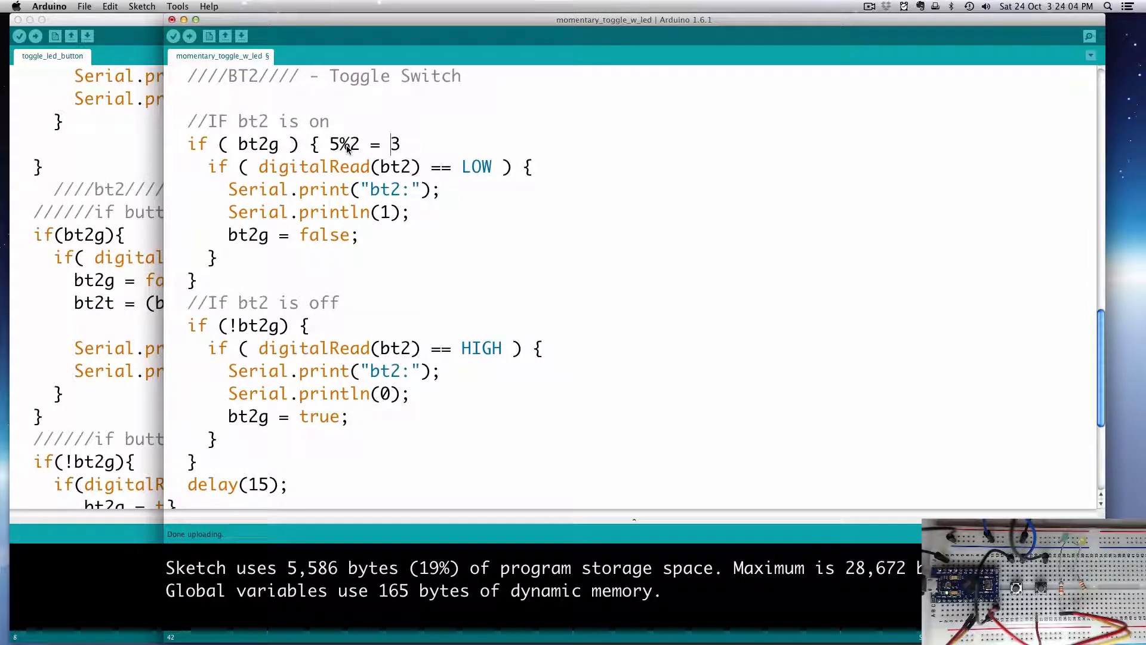
double_click(392, 145)
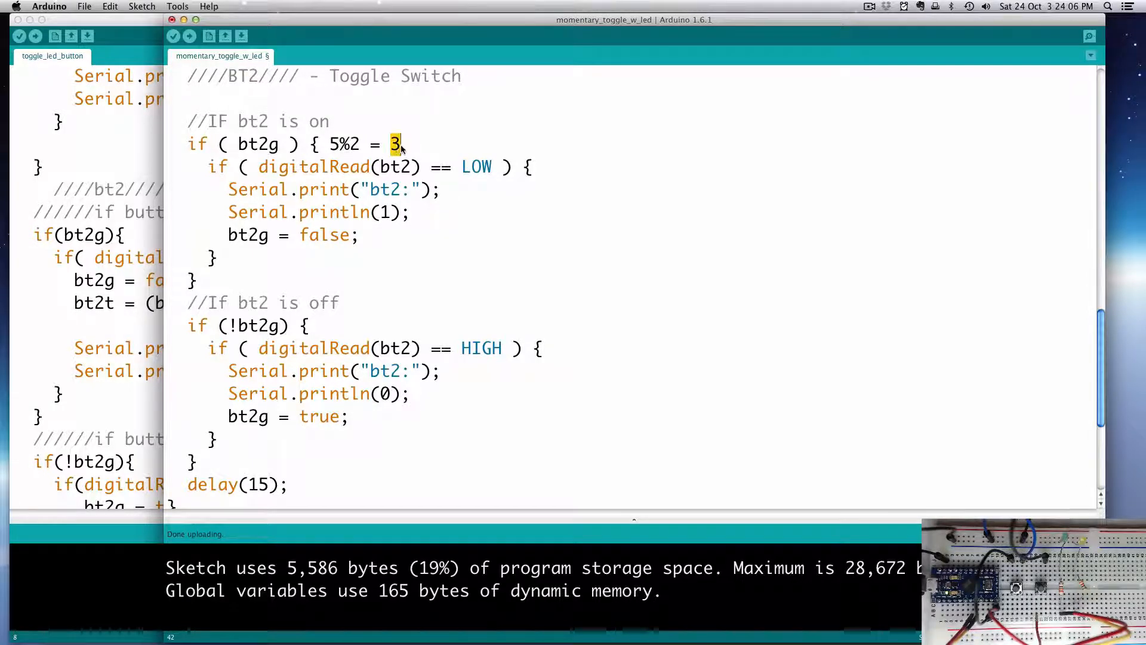
type("1")
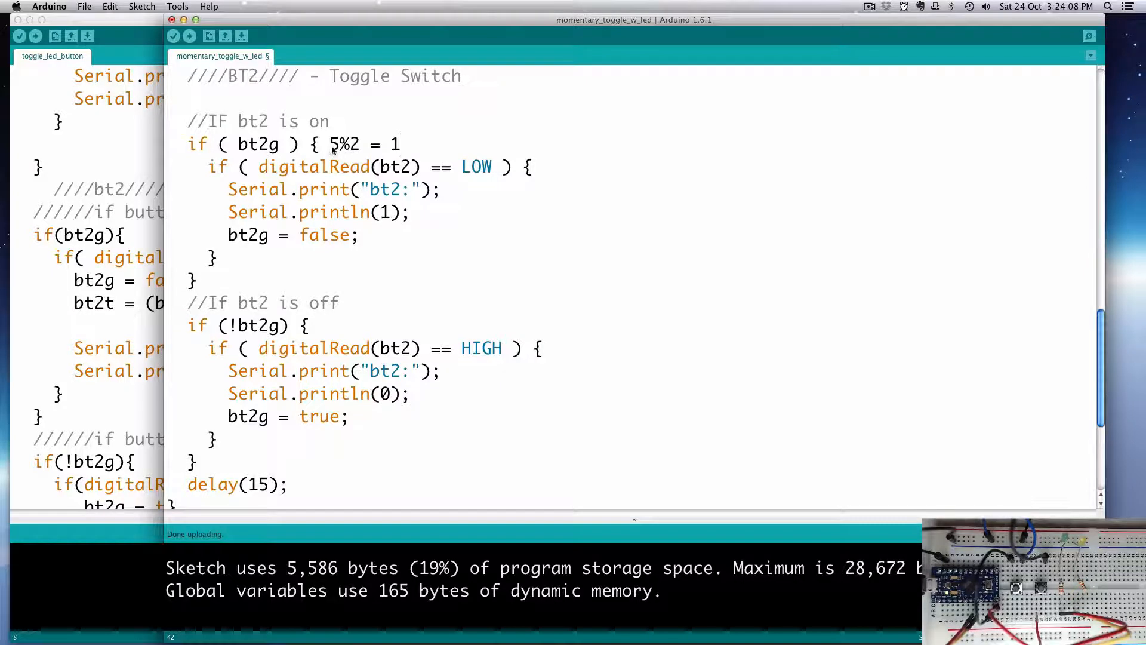
type("2%")
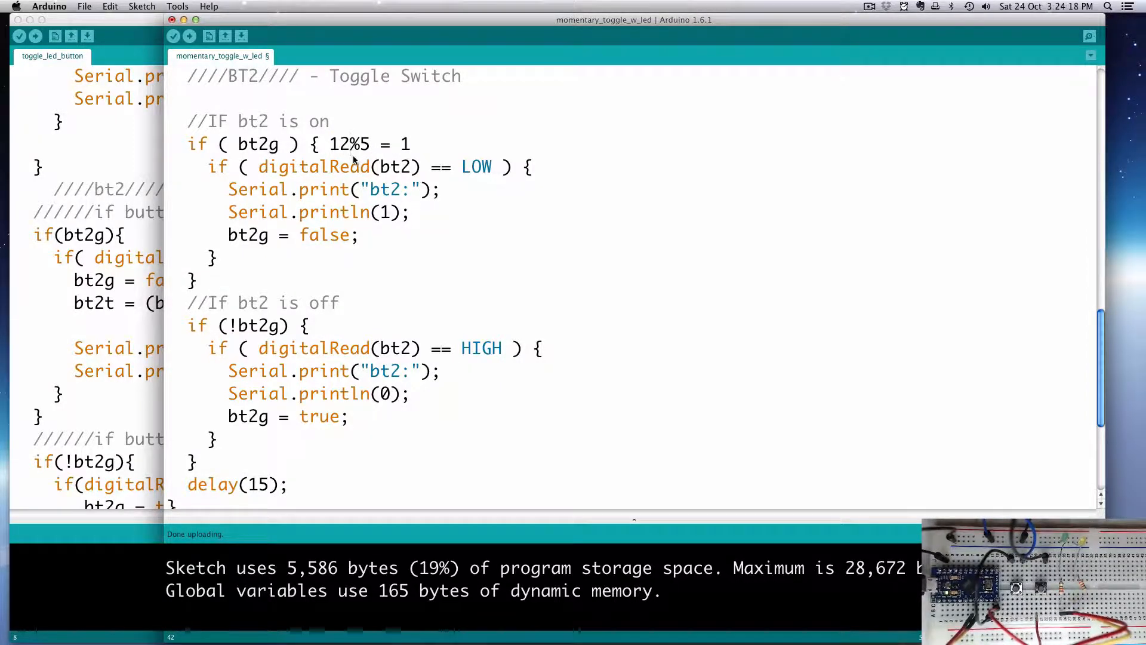
double_click(402, 145)
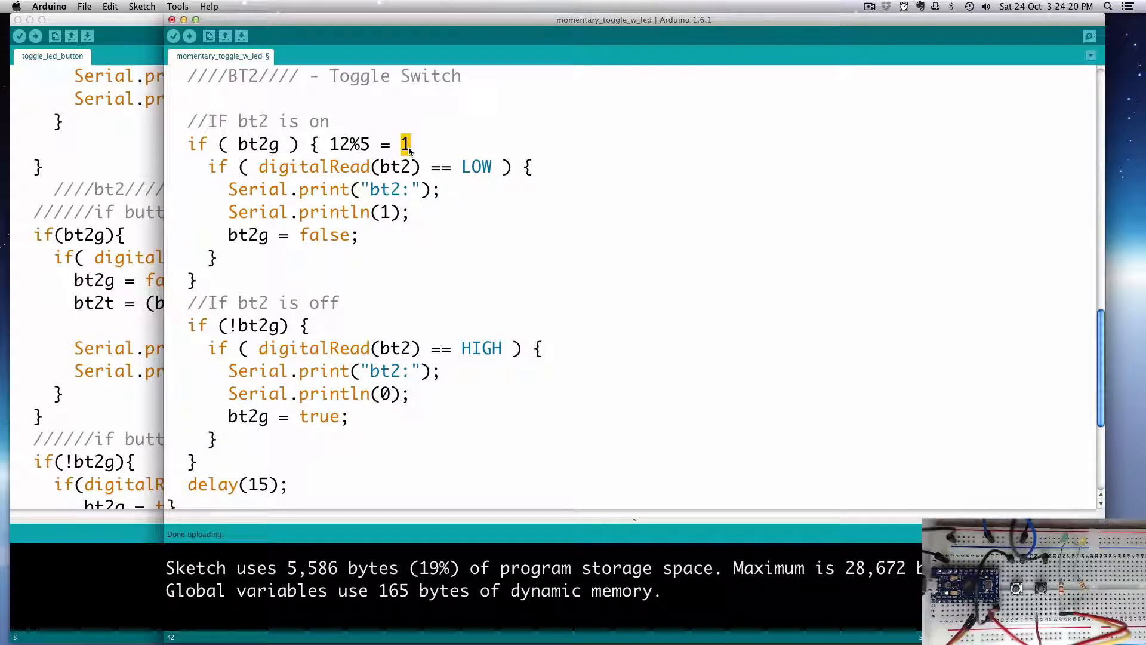
type("2")
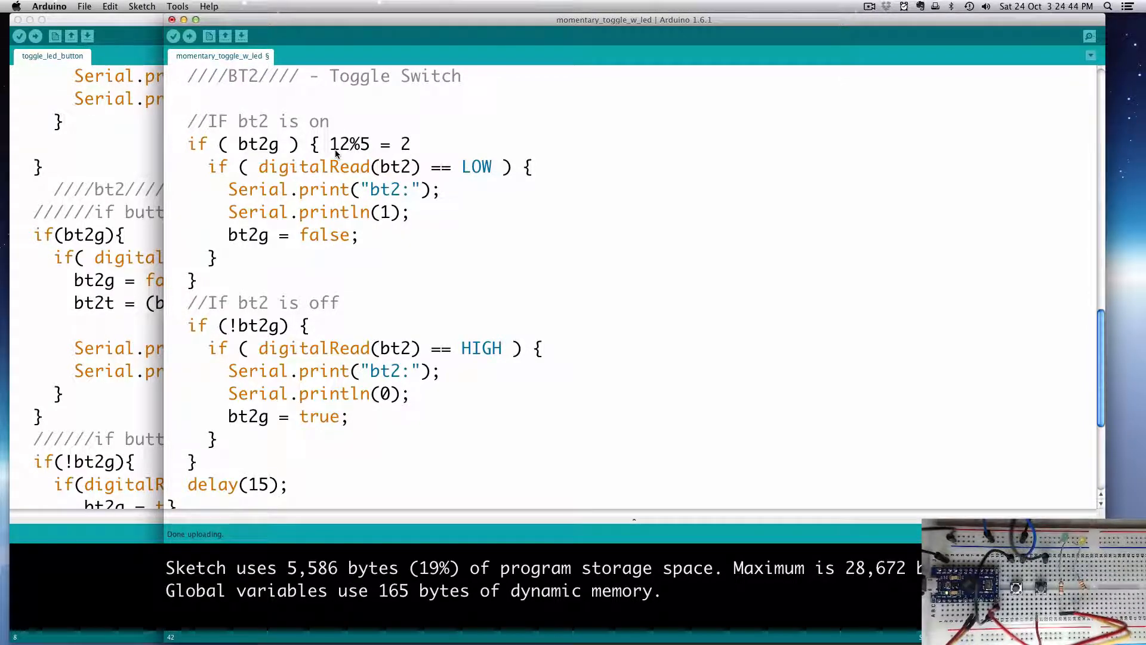
mouse_move(355, 147)
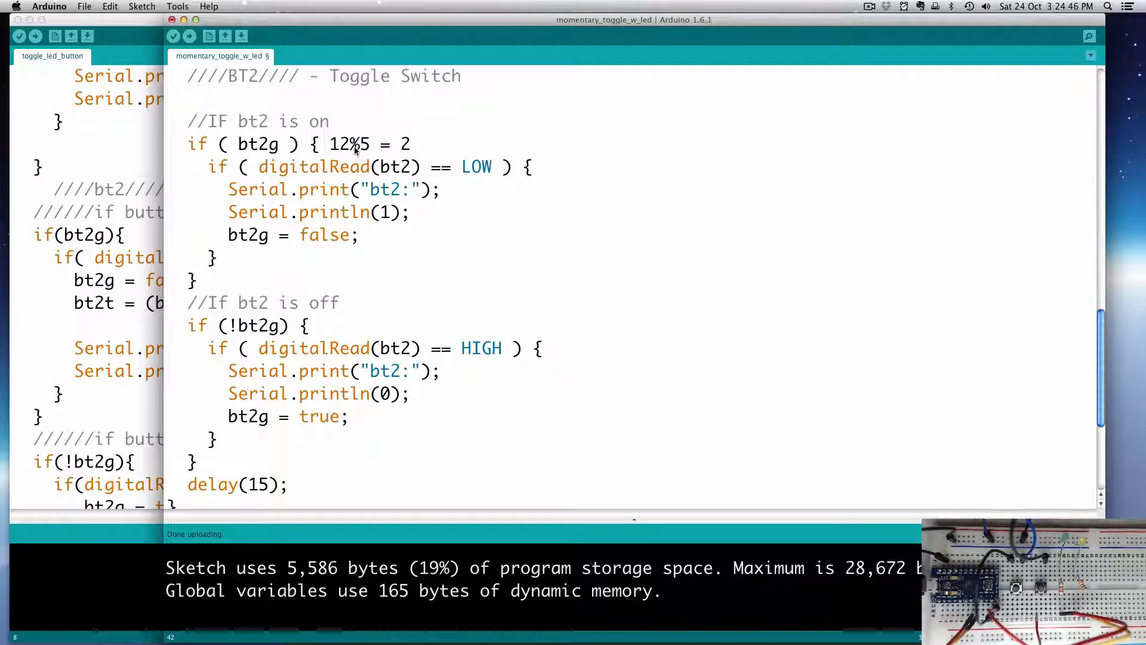
type("2")
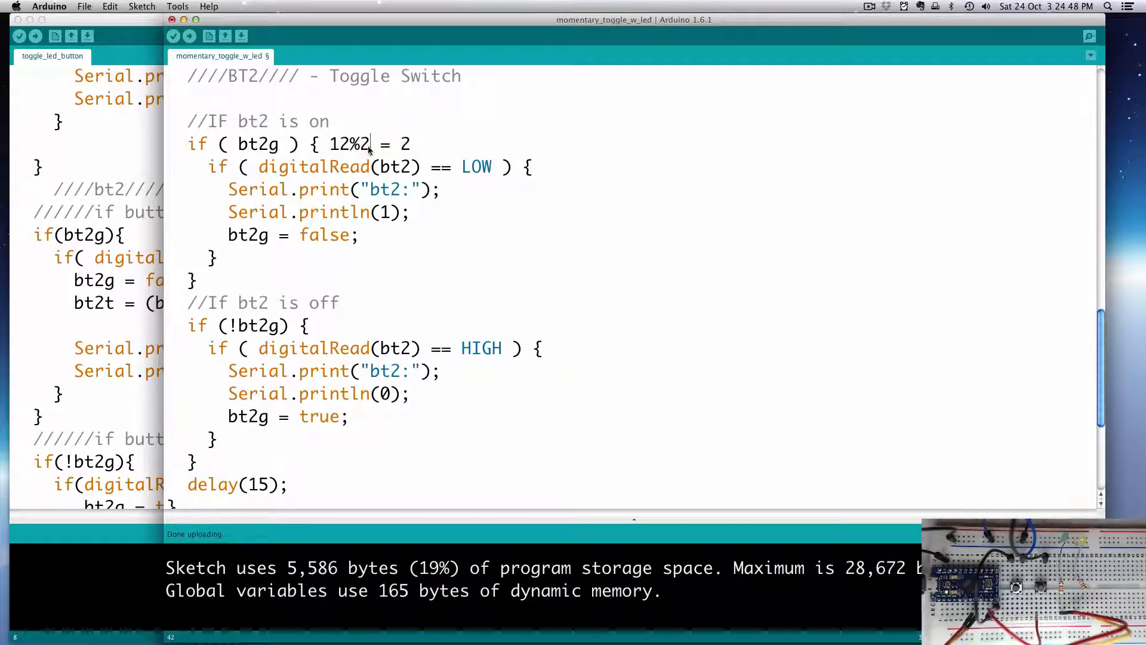
mouse_move(334, 154)
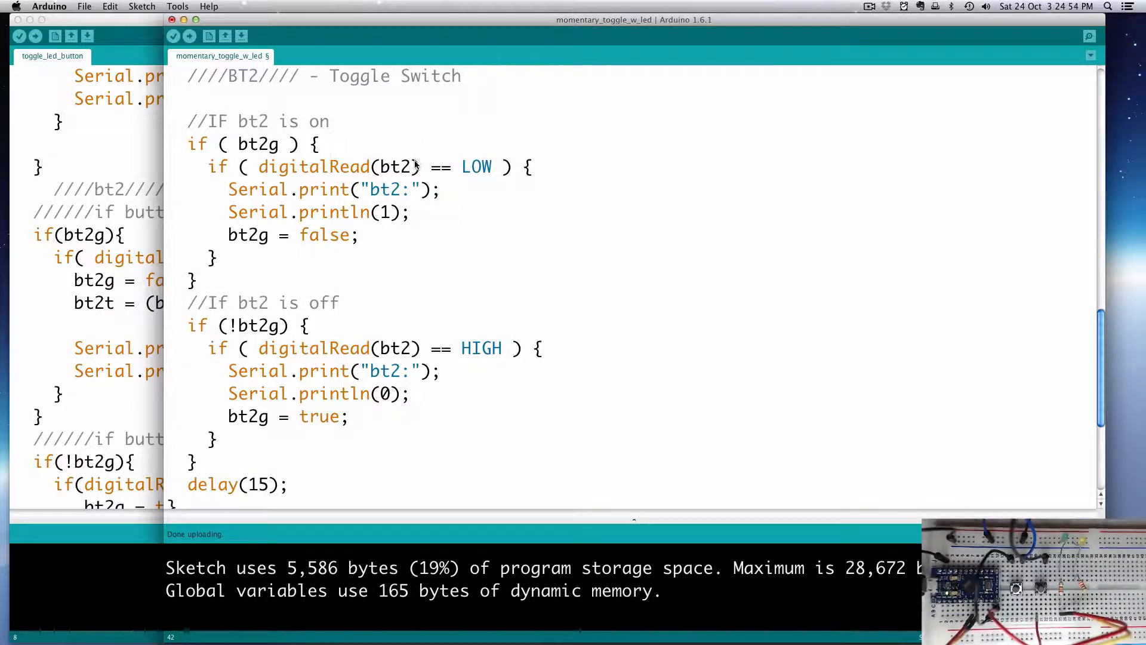
mouse_move(436, 200)
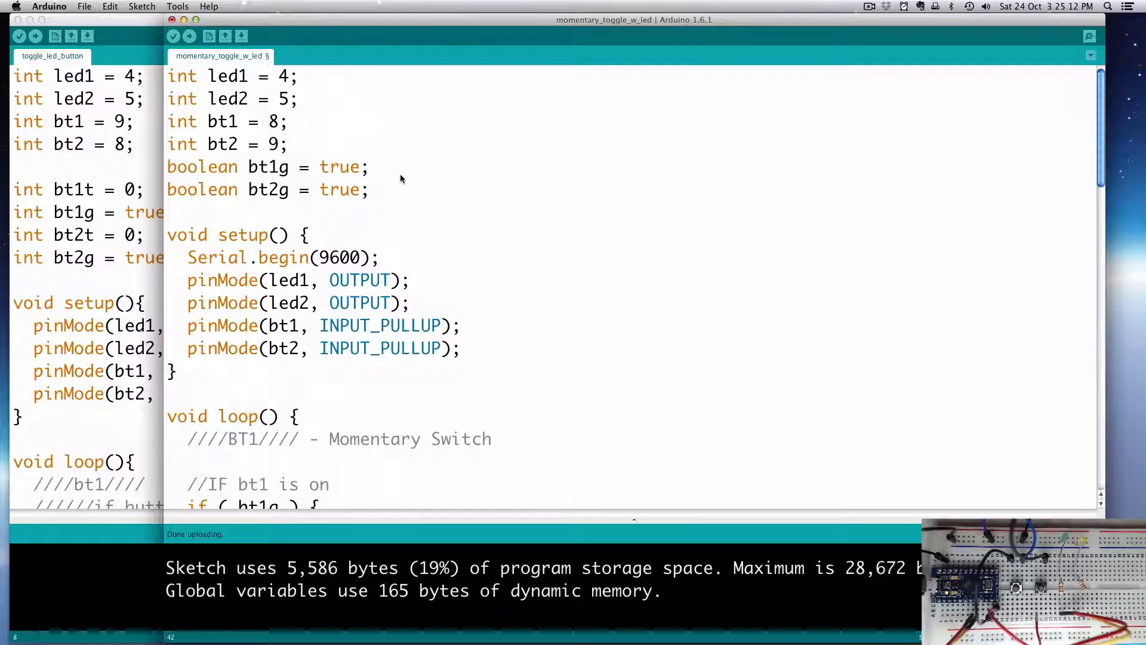
Add 'int bt2t = 0;' on a new line after the bt2g declaration
left_click(370, 190)
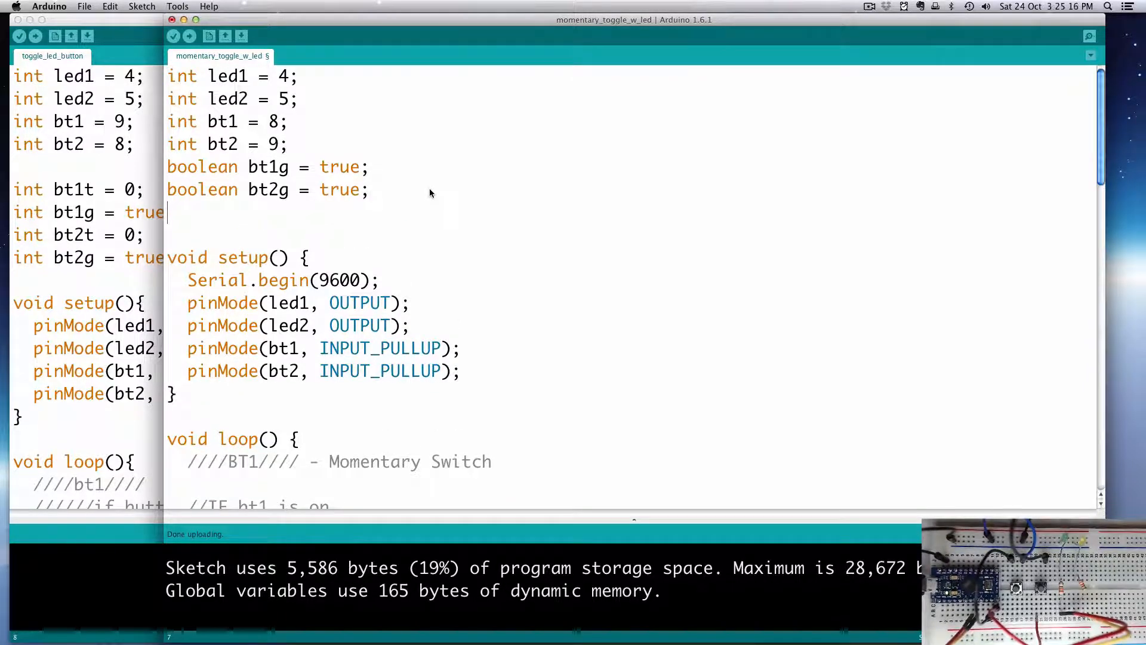
type("int")
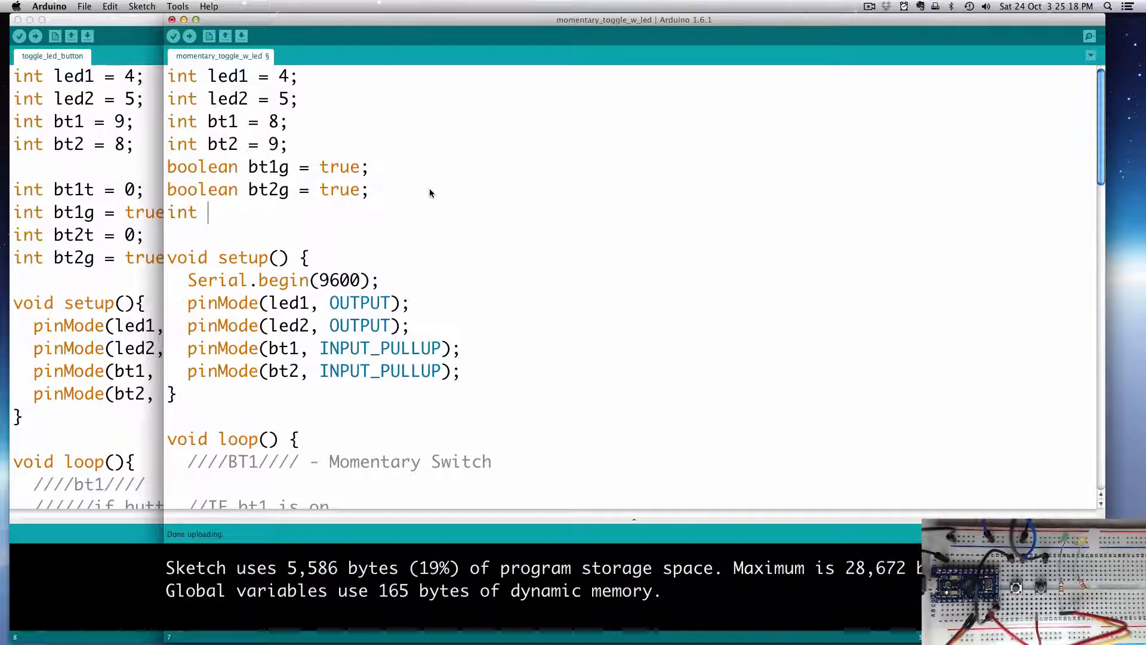
type("b")
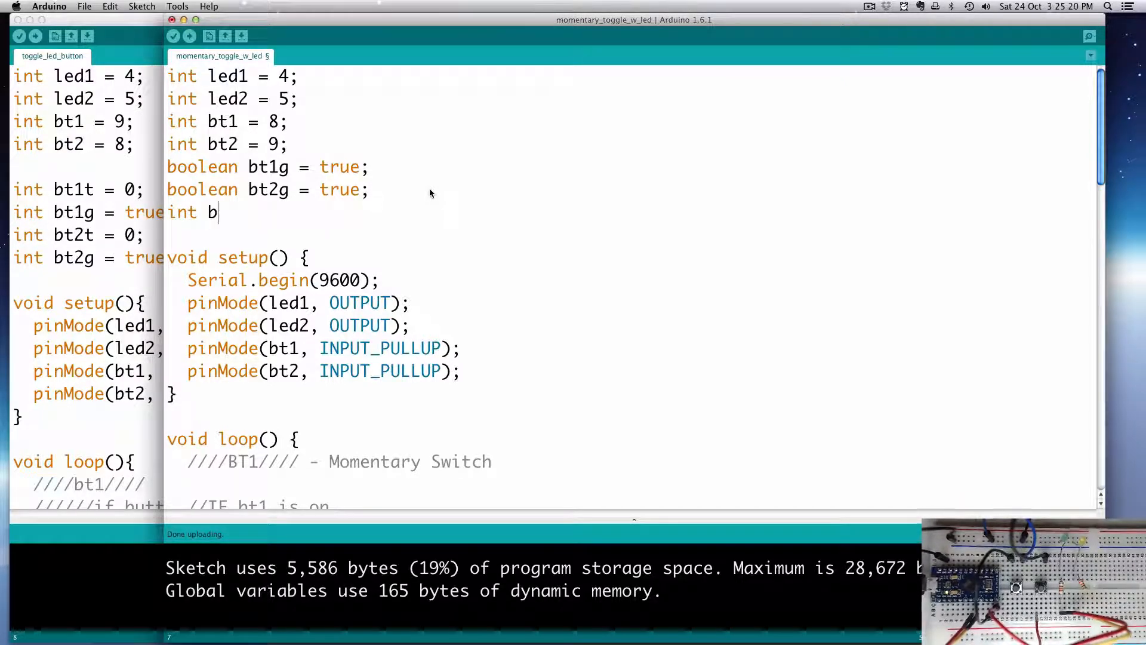
type("t2")
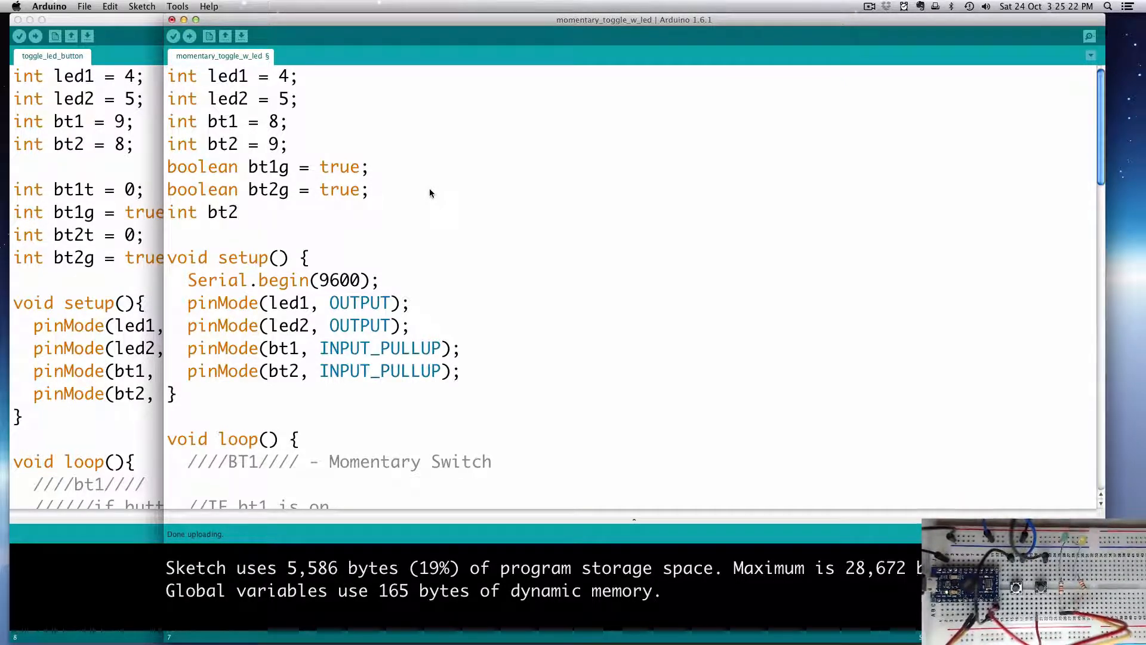
type("t")
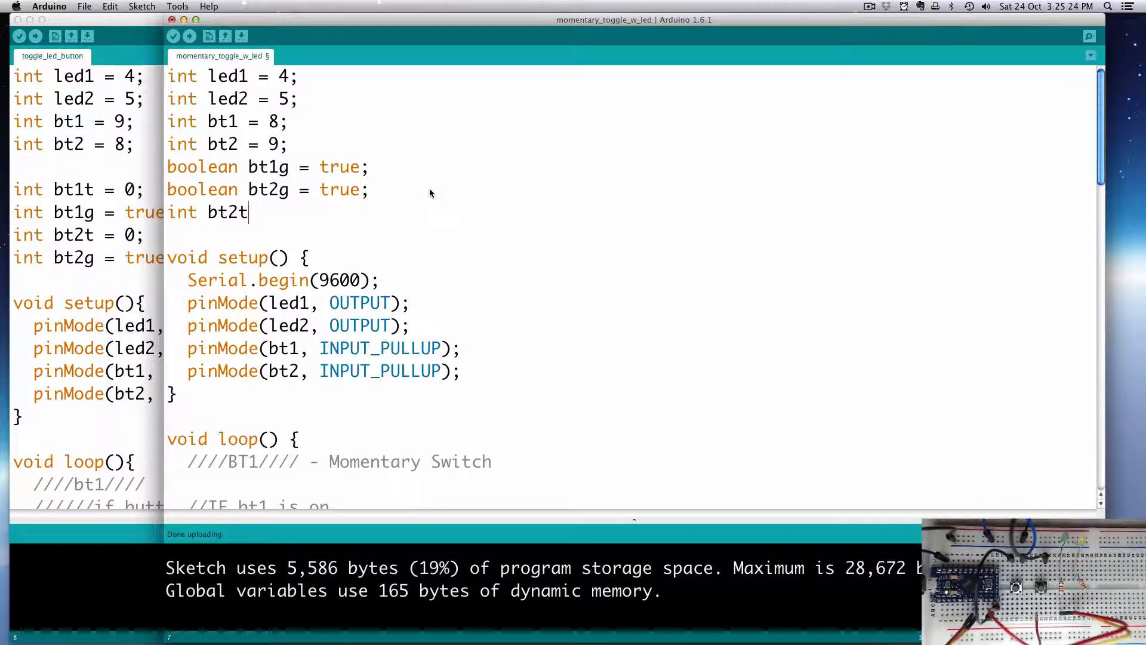
type("= 0;")
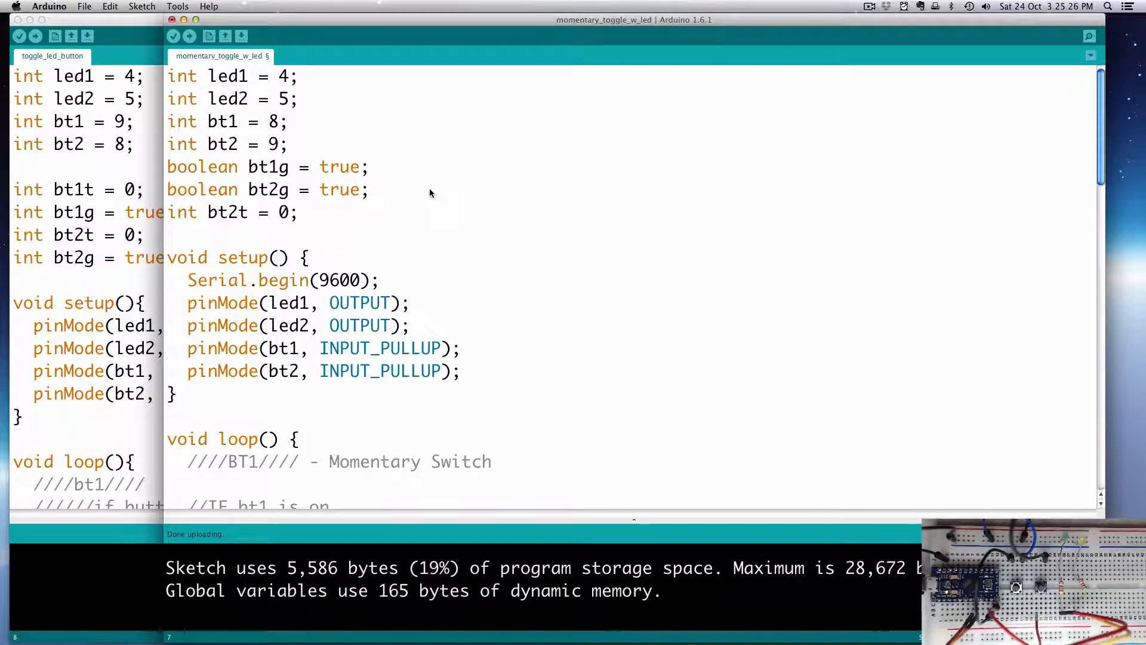
Add 'bt2t = (bt2t + 1)%2;' after 'bt2g = false;' in the BT2 pressed branch
scroll("down", 3)
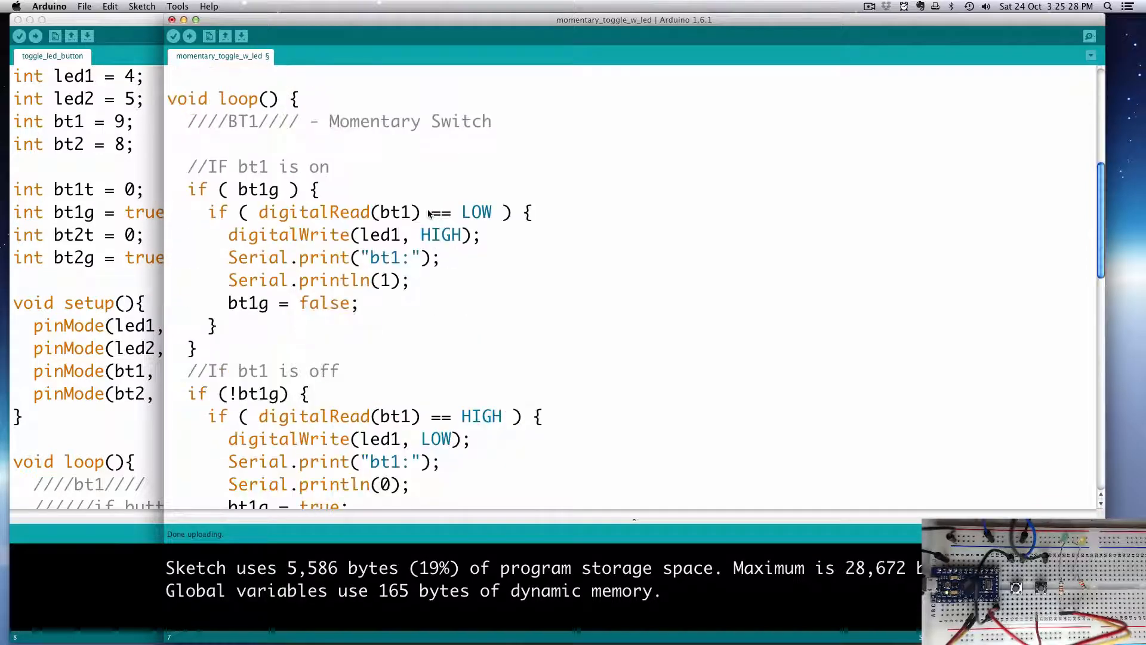
scroll("down", 3)
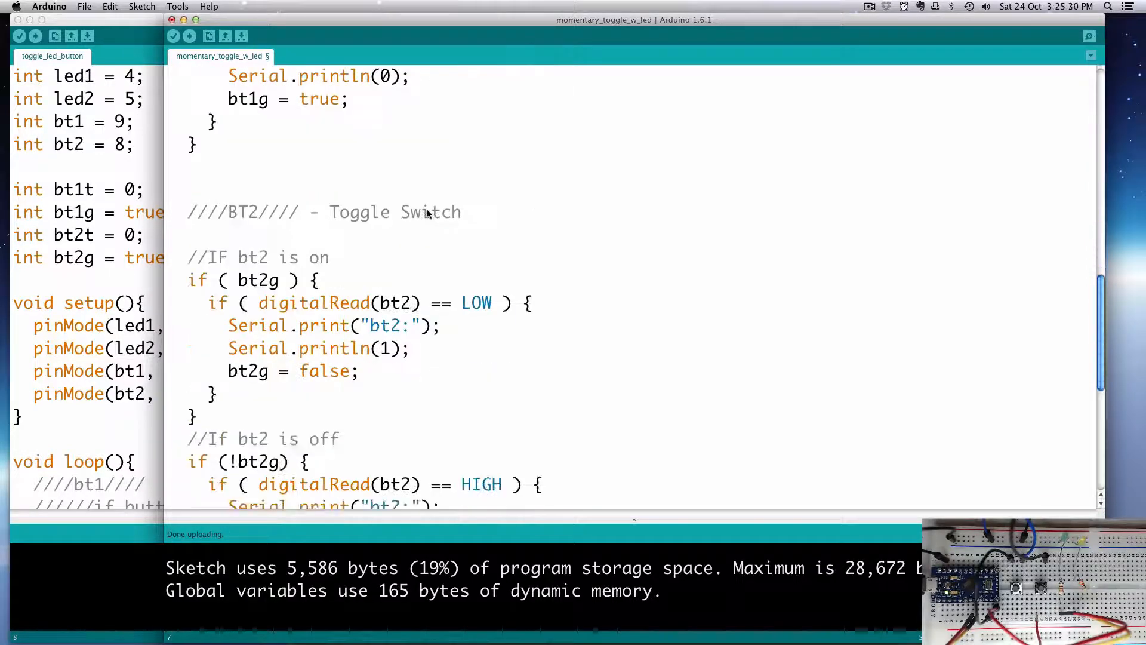
scroll("down", 3)
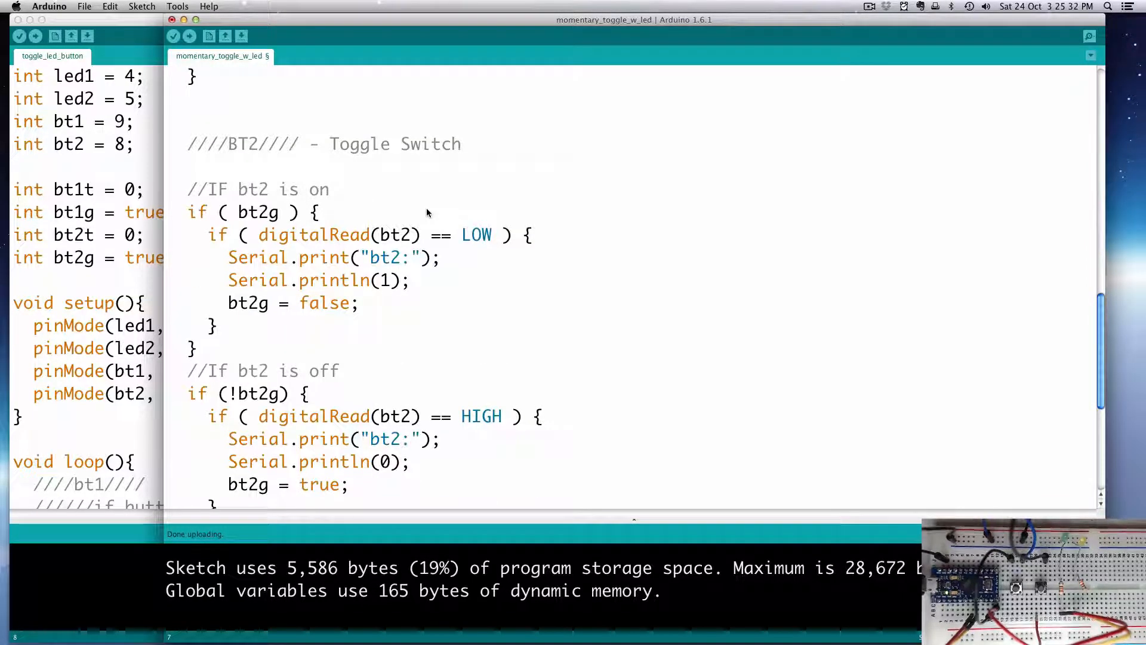
mouse_move(472, 254)
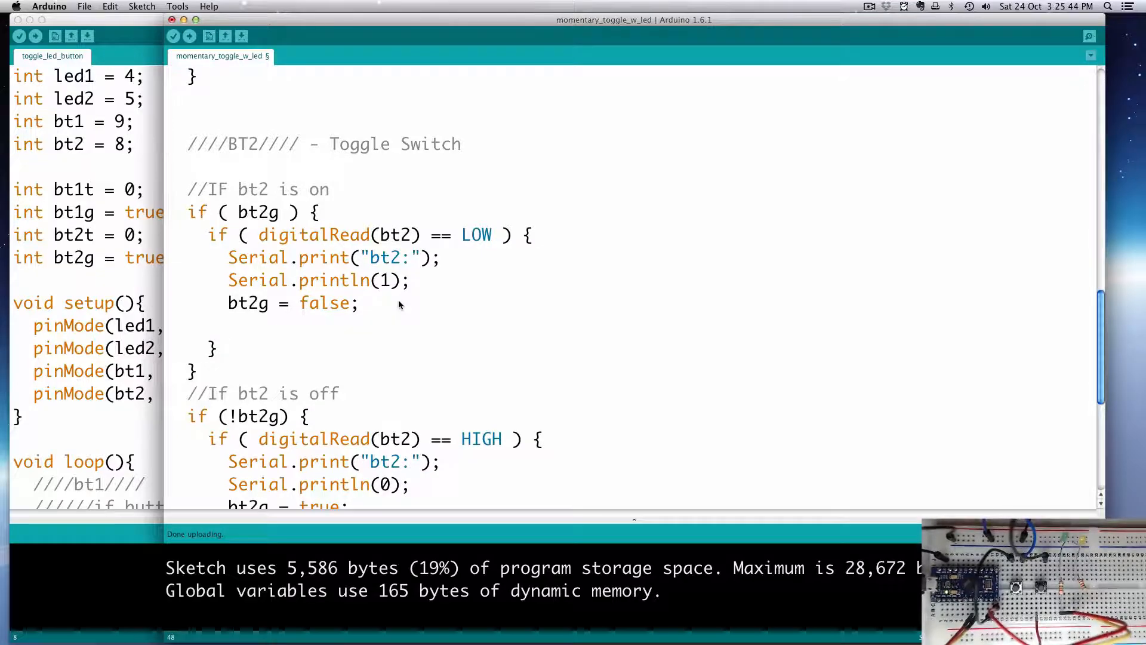
type("bt2t =")
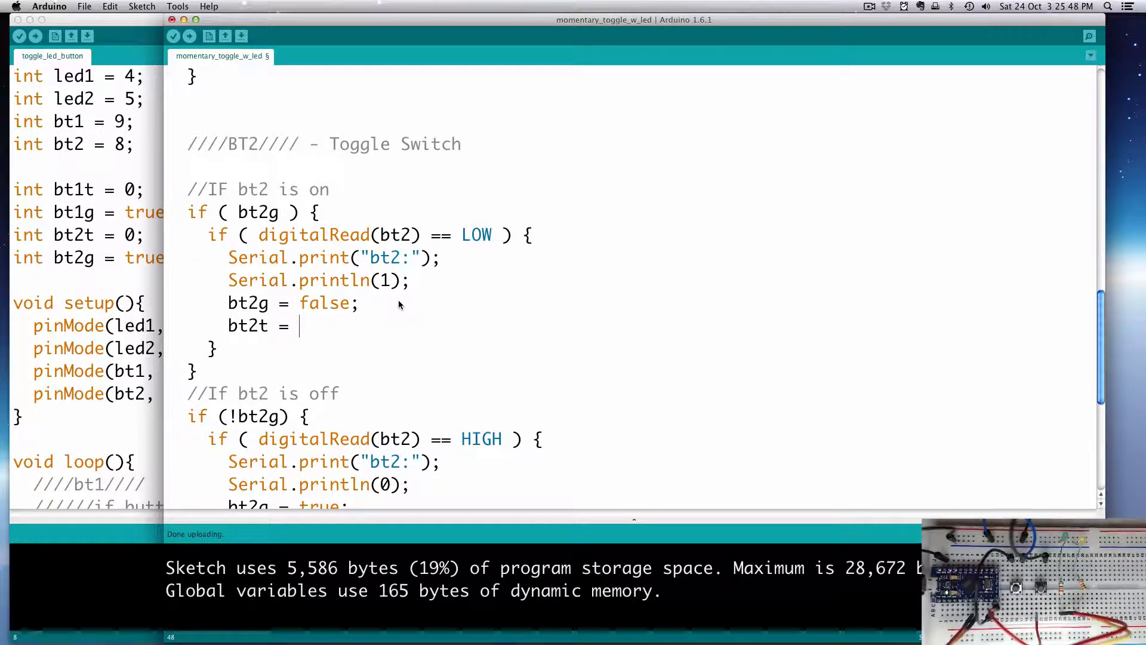
type("bt2t")
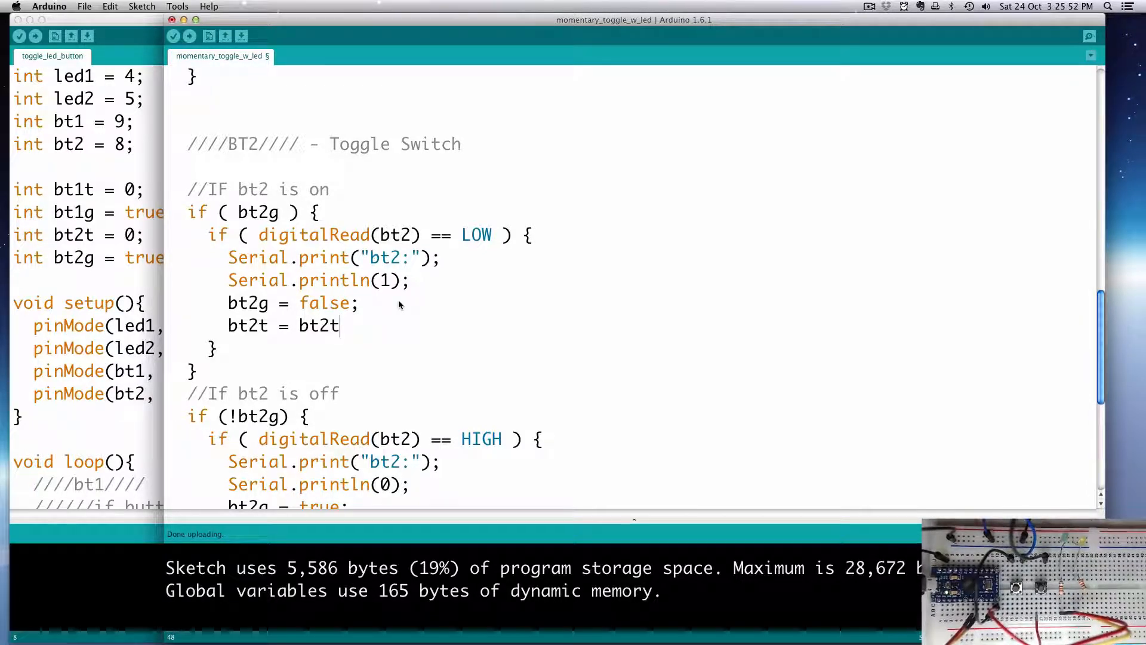
type("+")
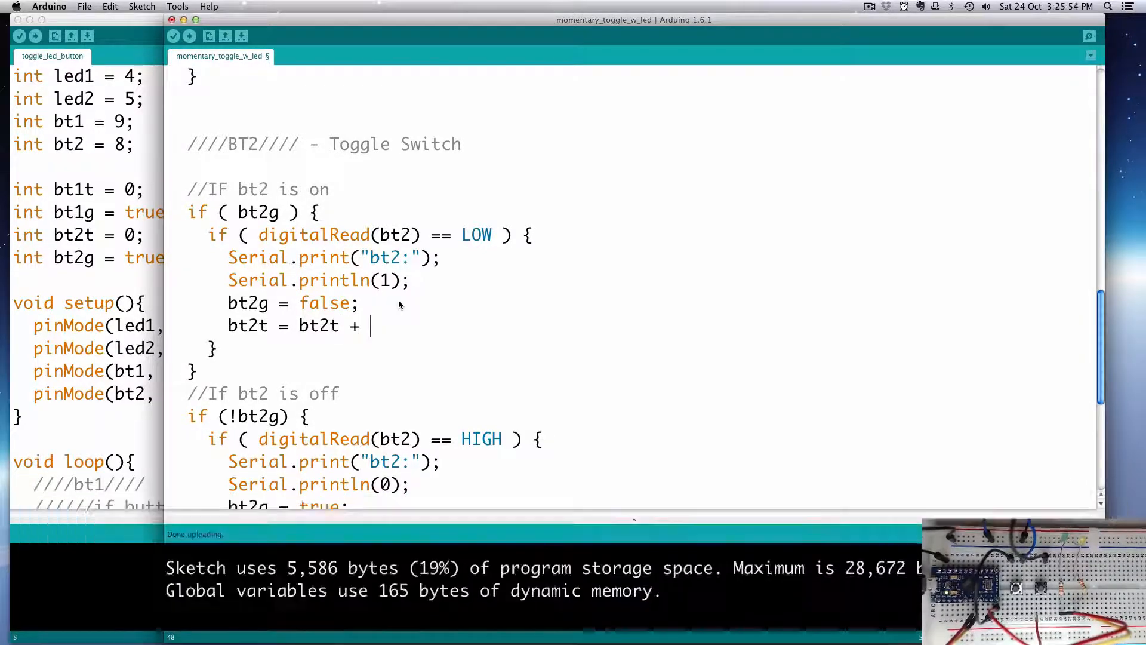
type("1;")
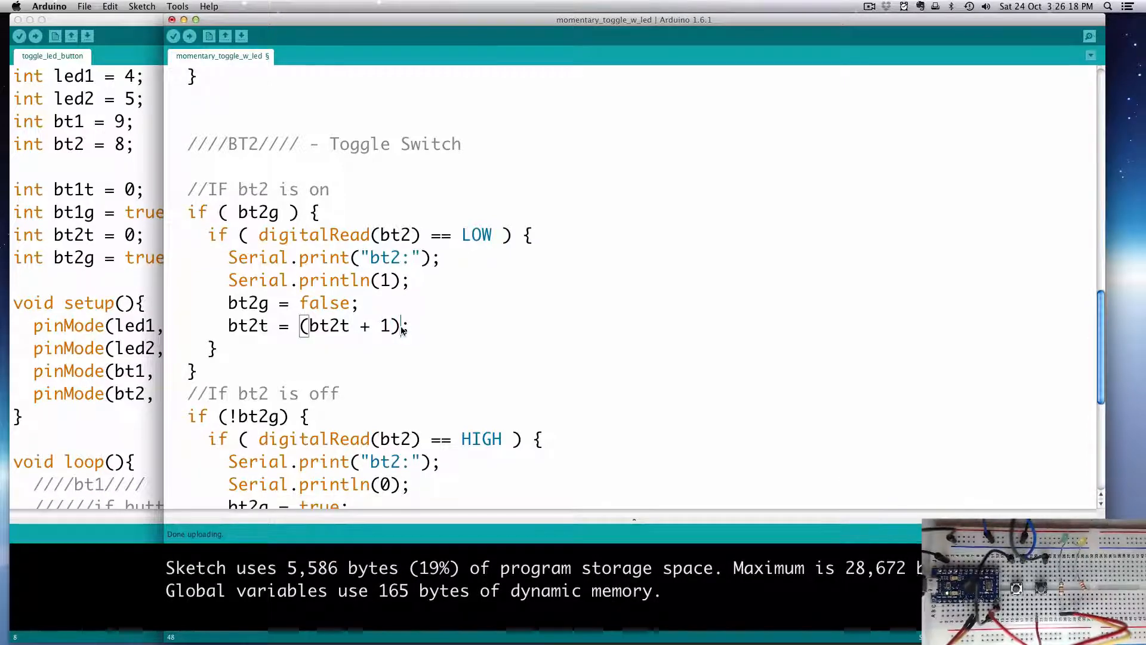
type("%")
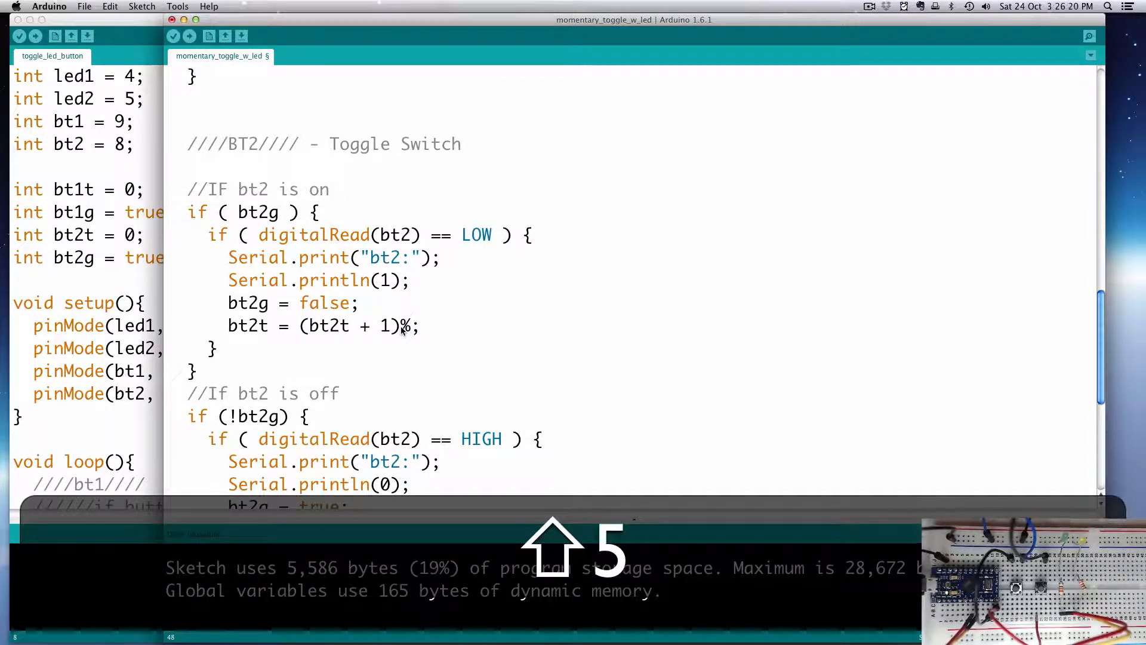
type("2")
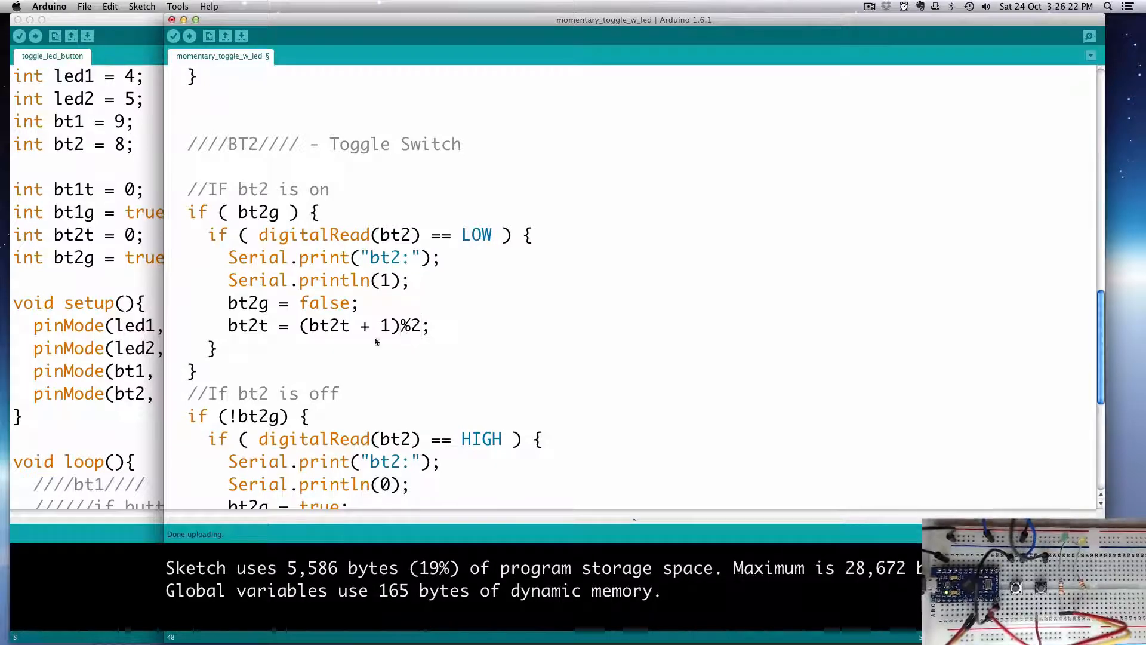
mouse_move(323, 336)
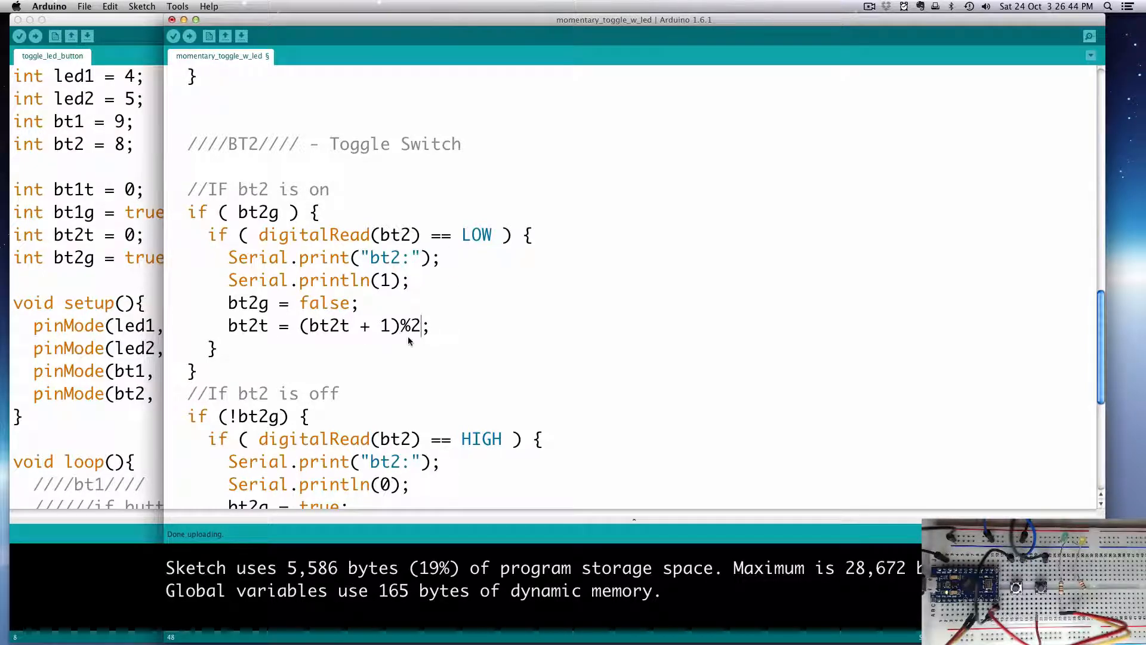
mouse_move(334, 267)
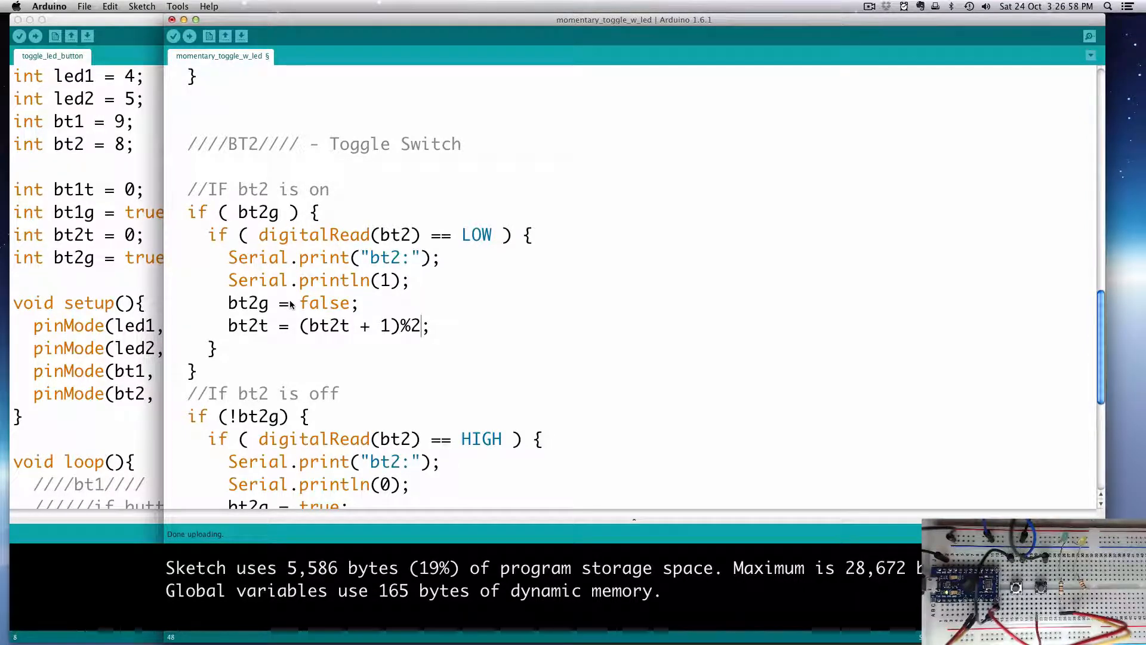
scroll("down", 3)
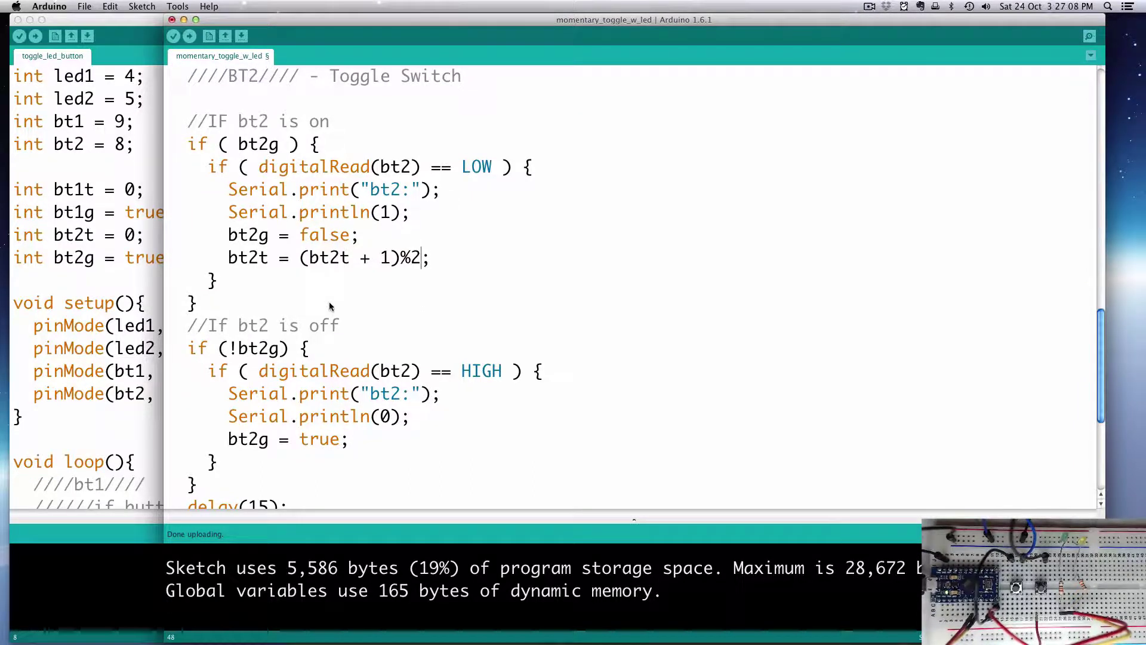
mouse_move(358, 268)
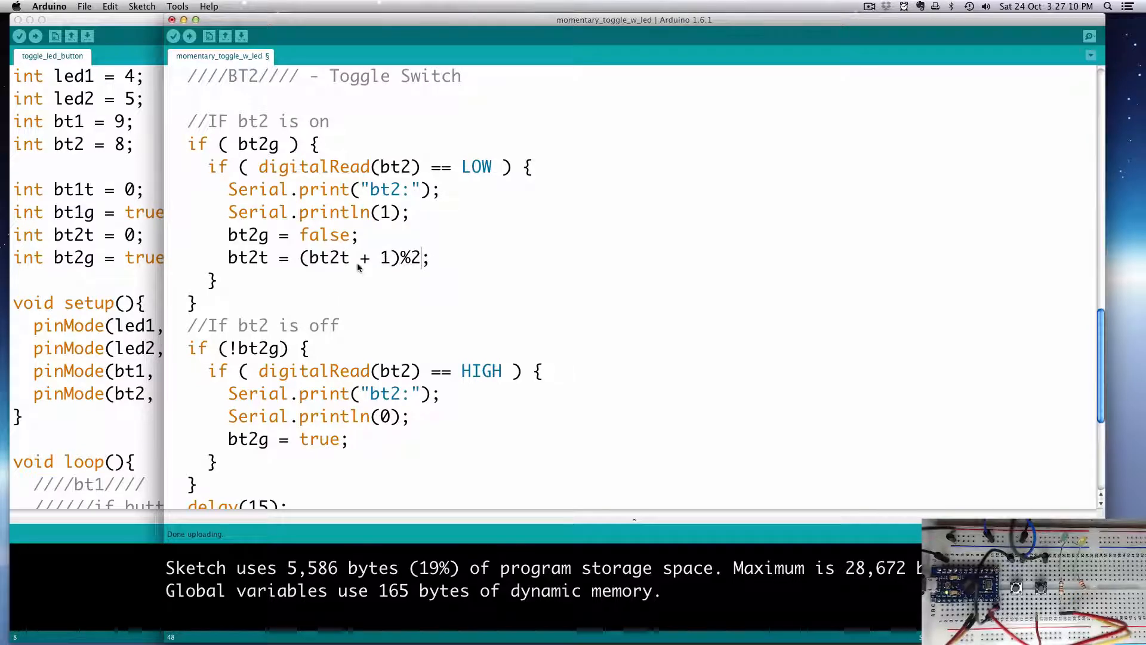
mouse_move(381, 219)
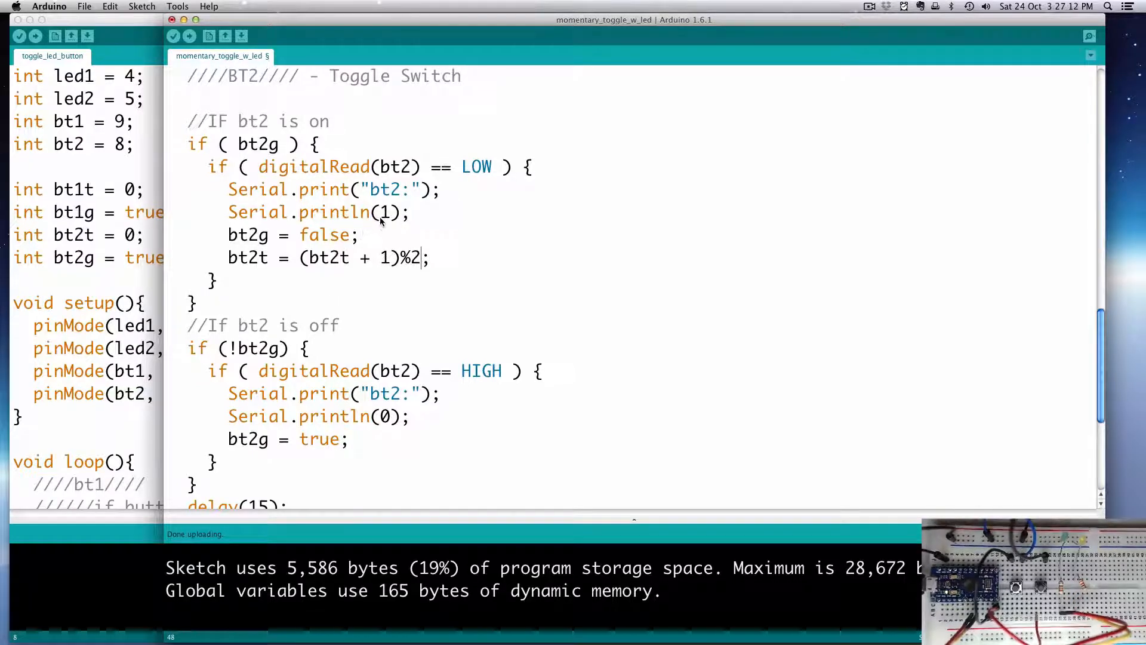
mouse_move(364, 344)
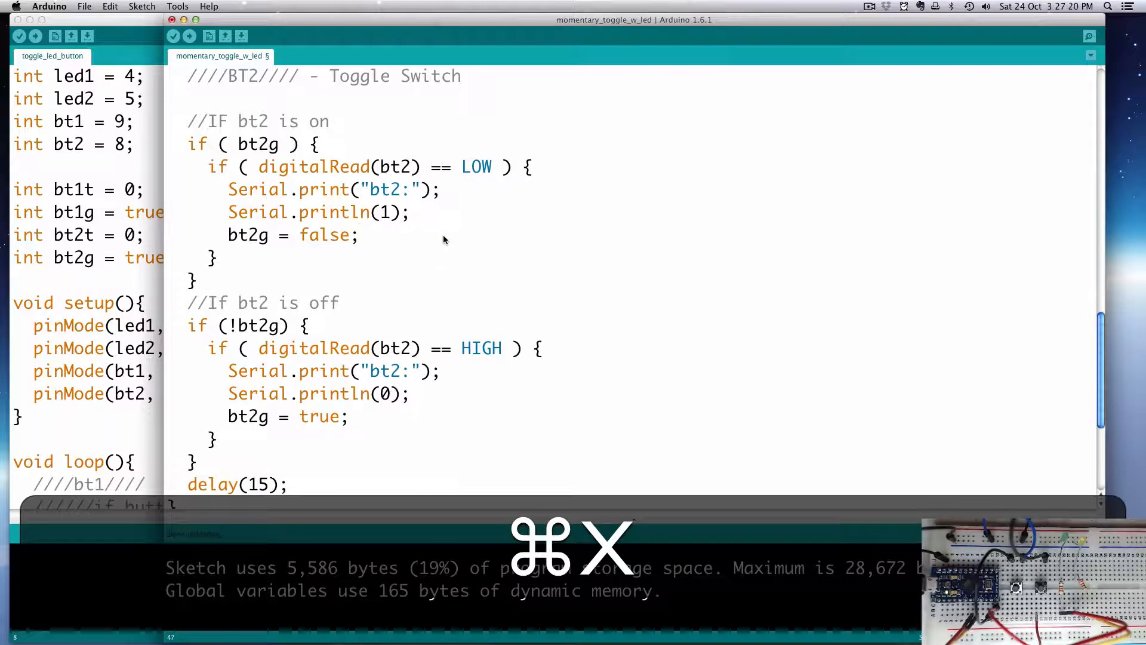
Put 'bt2t = (bt2t + 1)%2;' at the LOW branch top, commented '//toggles bt2t between 0 & 1'
key("Return")
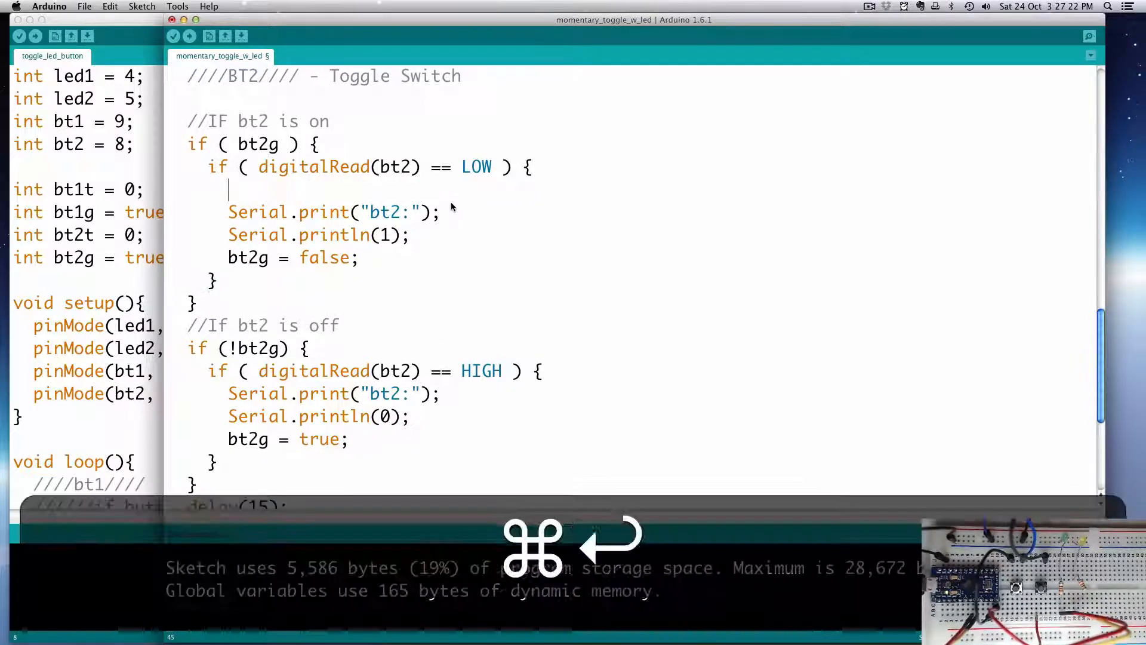
type("bt2t = (bt2t + 1)%2;")
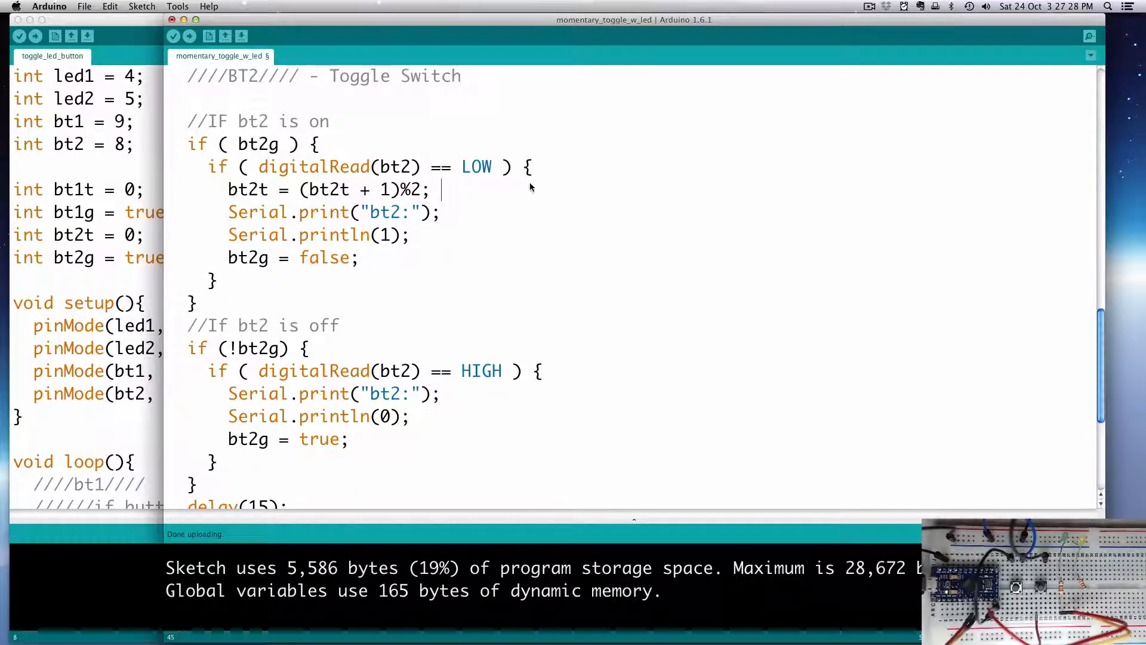
type("//togg")
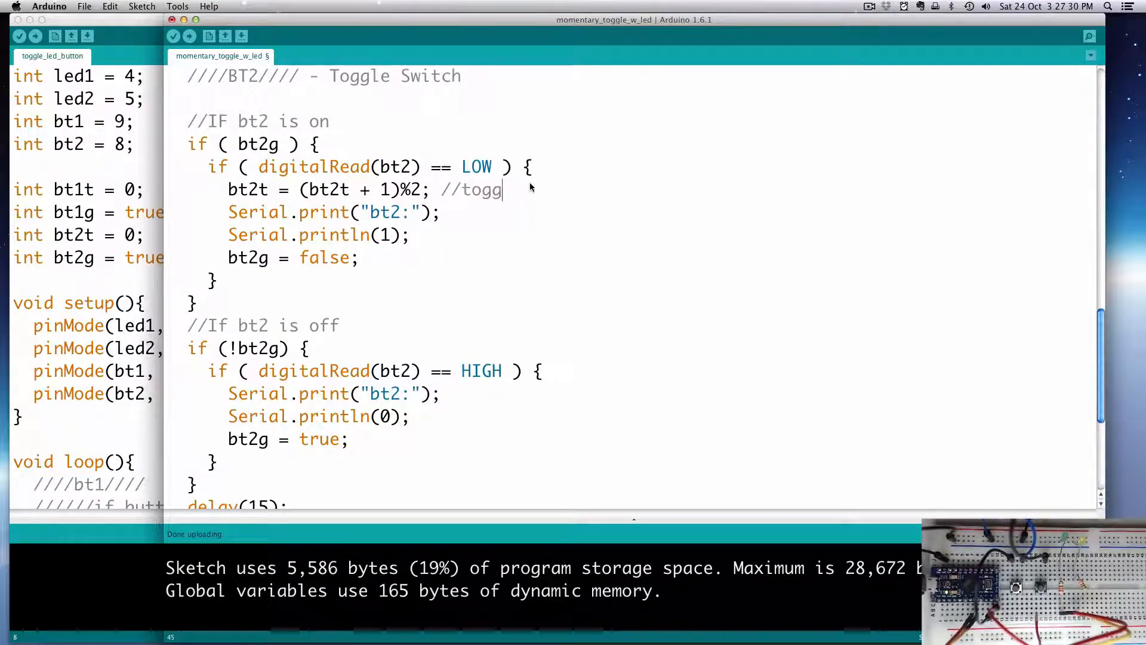
type("les b")
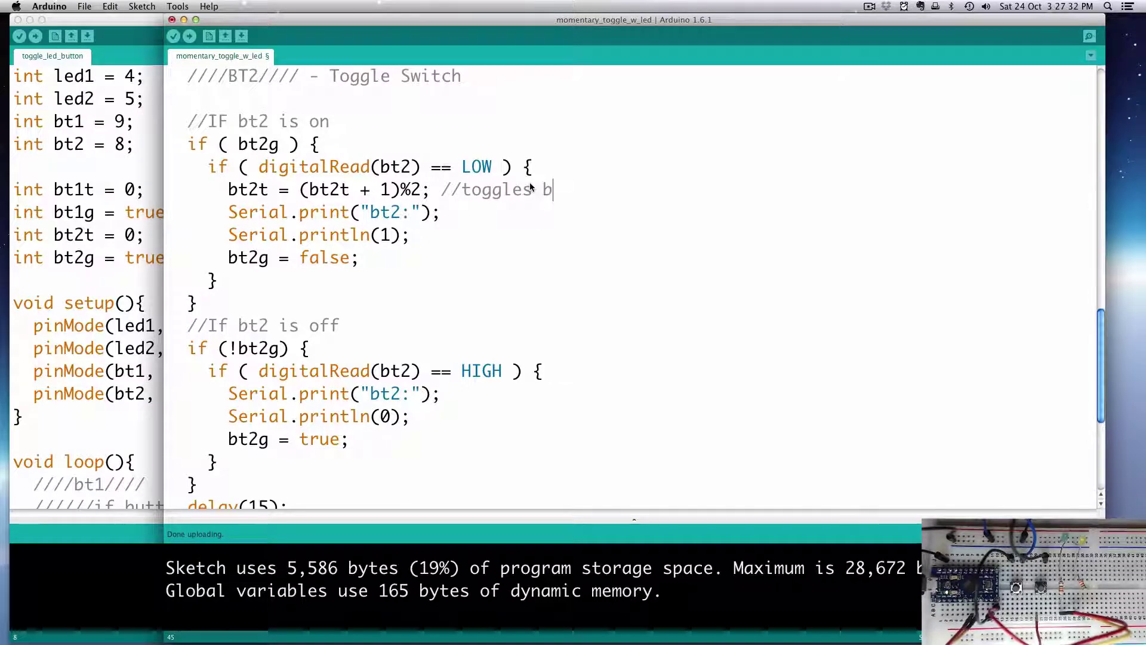
type("t2t be")
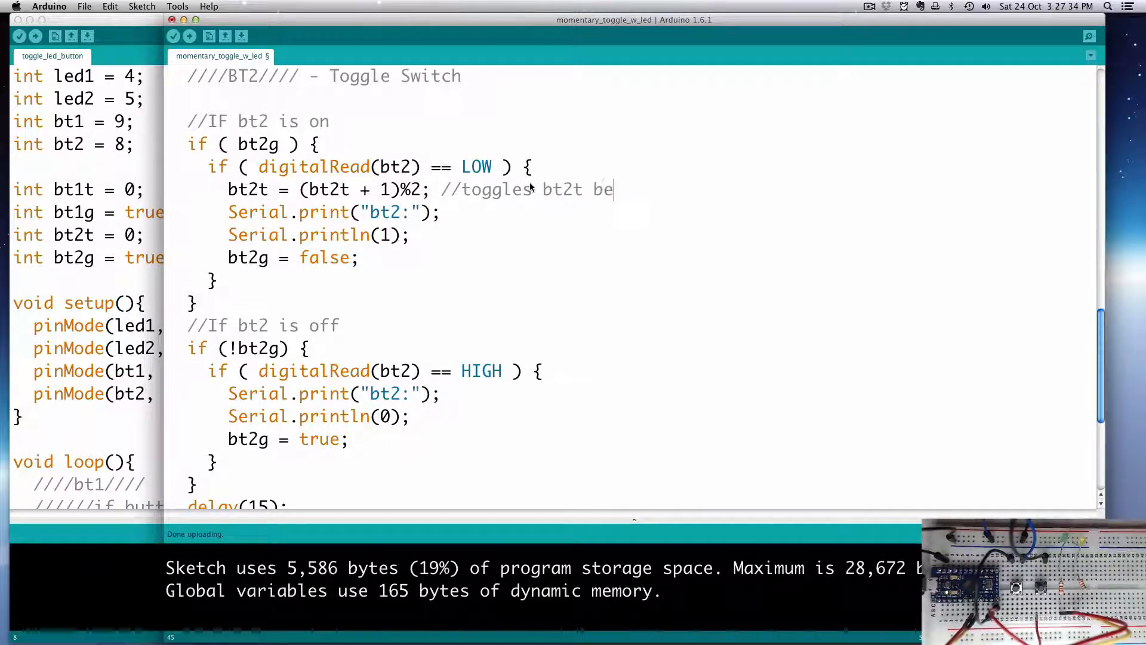
type("tween 0")
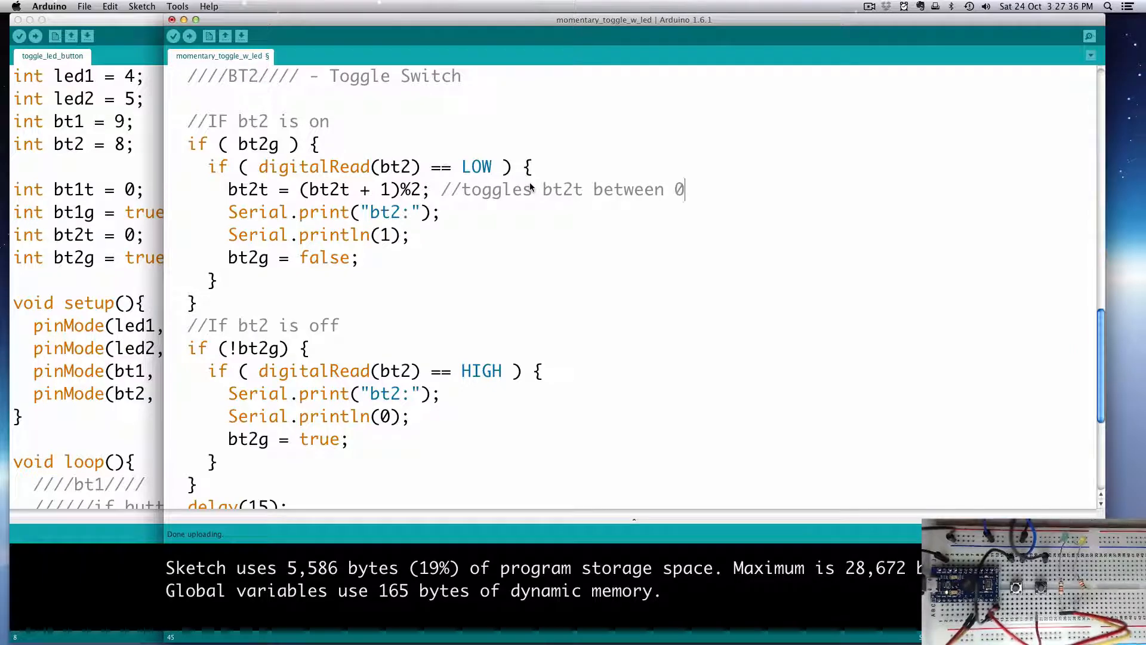
type("& 1")
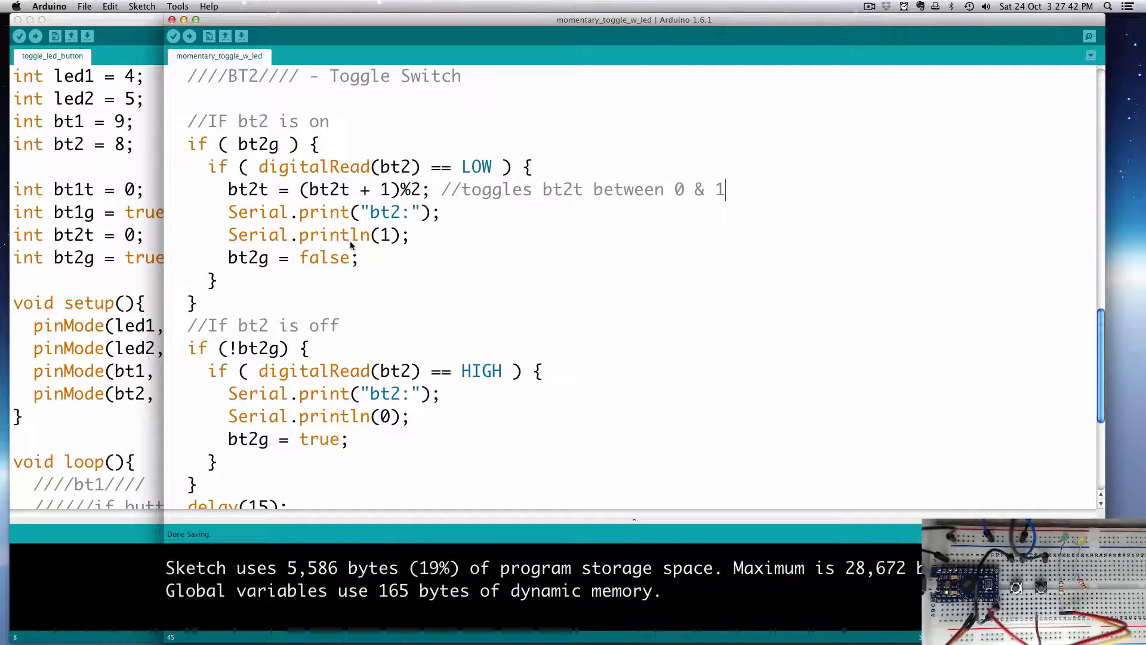
Change the on-branch Serial.println value from 1 to bt2t
double_click(383, 235)
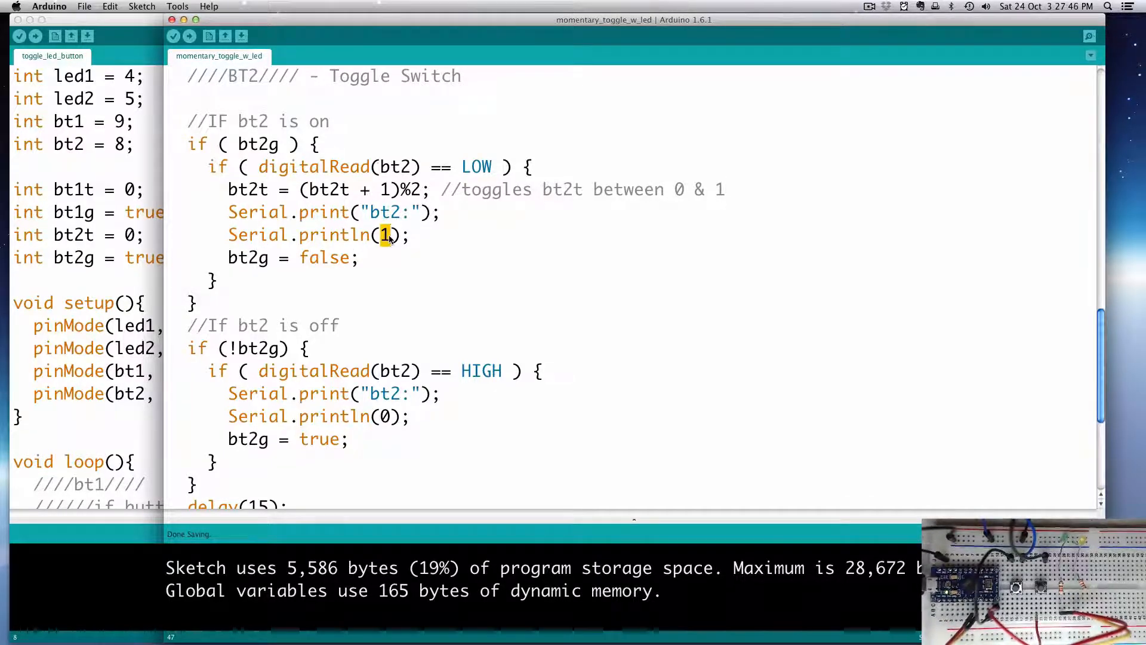
type("bt2")
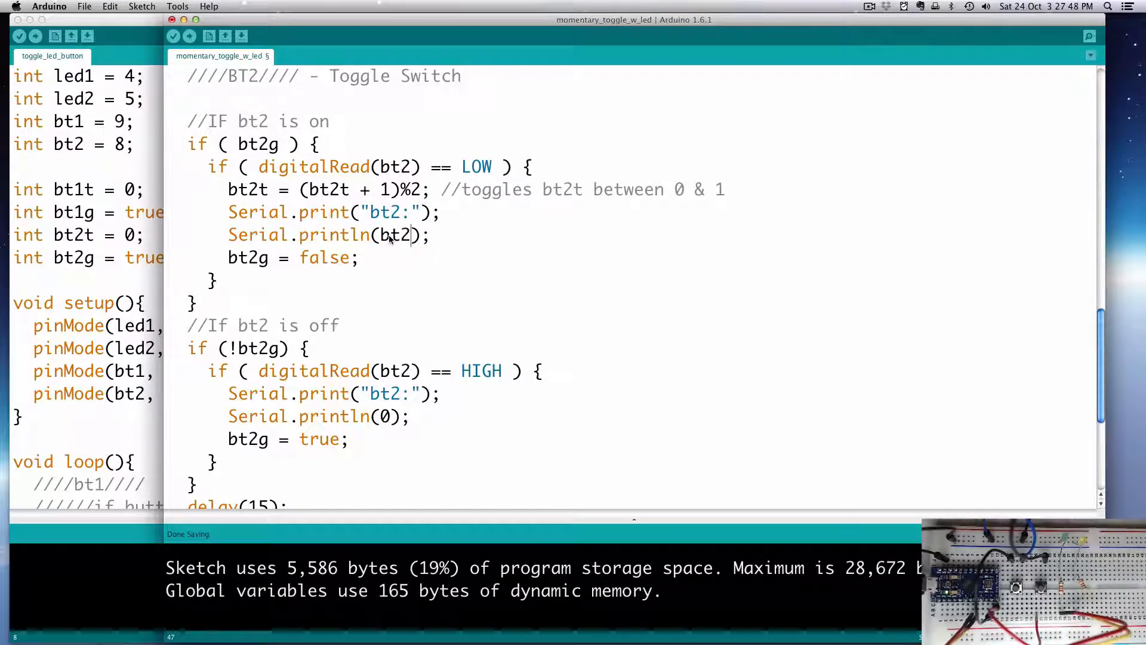
type("t")
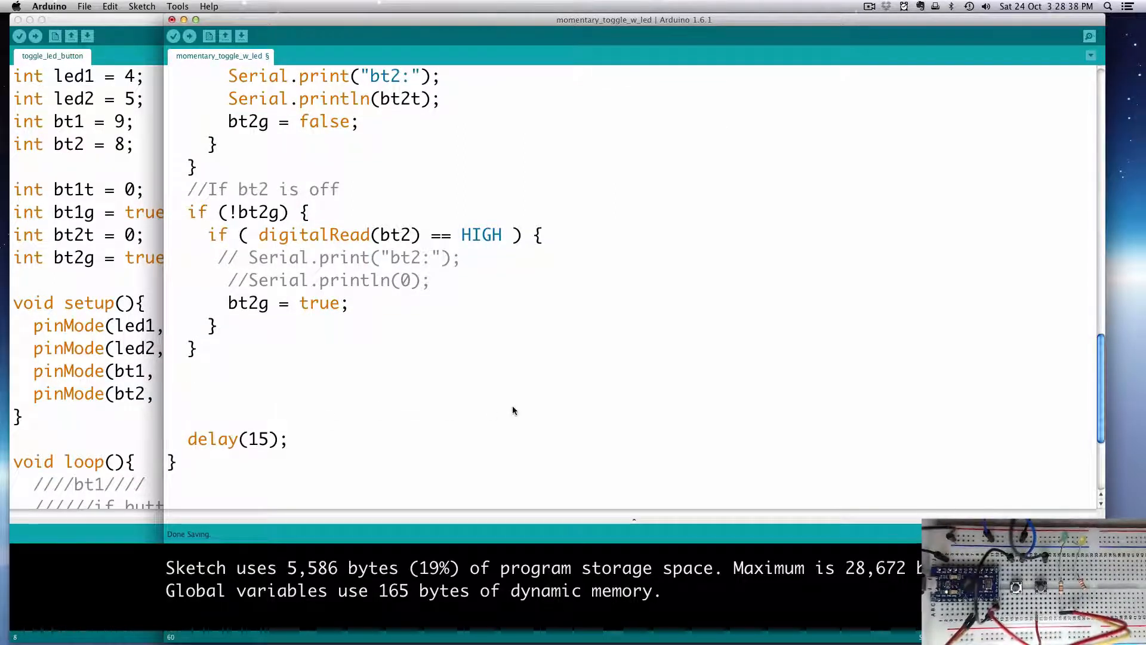
Add the comment '//toggle led2 on and off w/bt2 button' below the bt2 blocks
type("//toggle led2 on a")
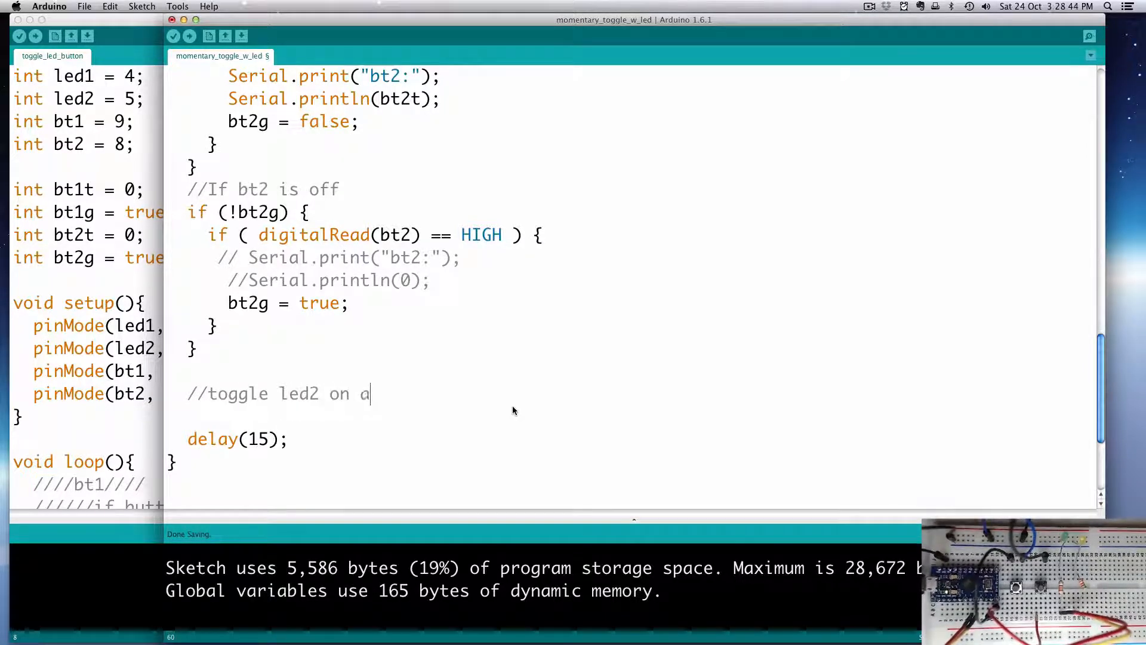
type("nd off w")
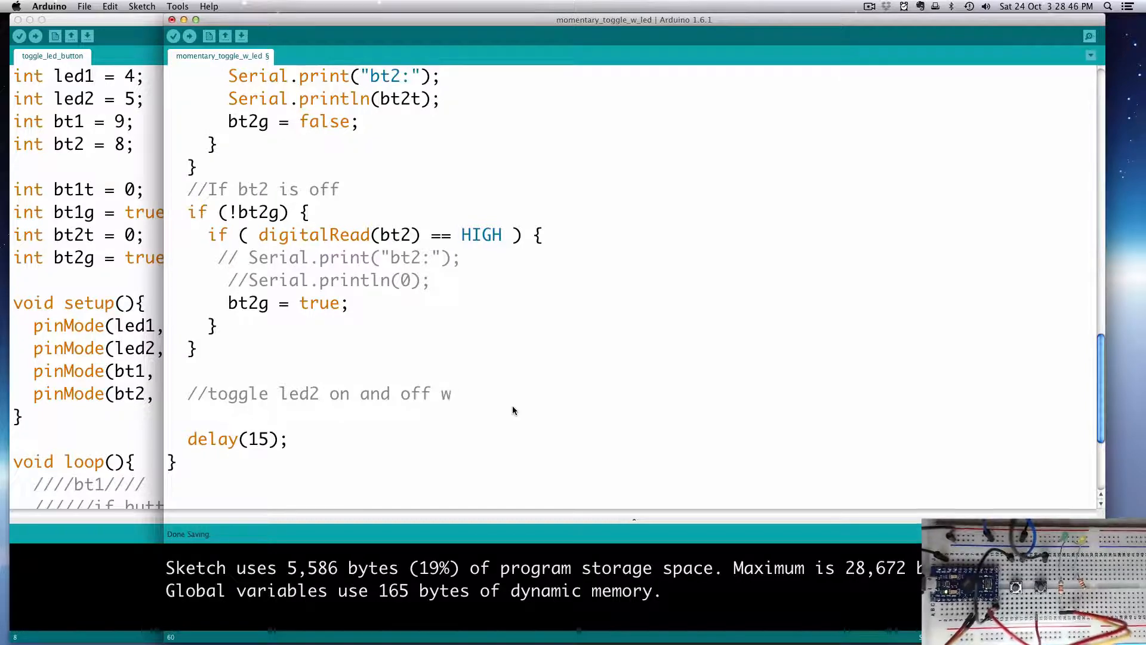
type("/")
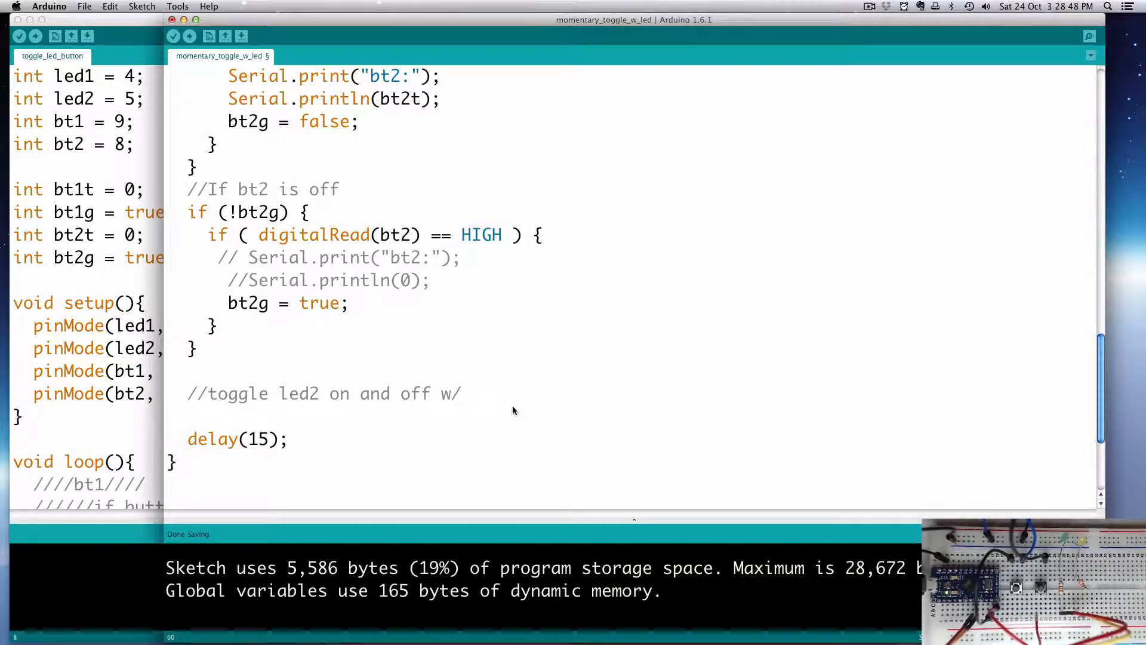
type("bt2 button")
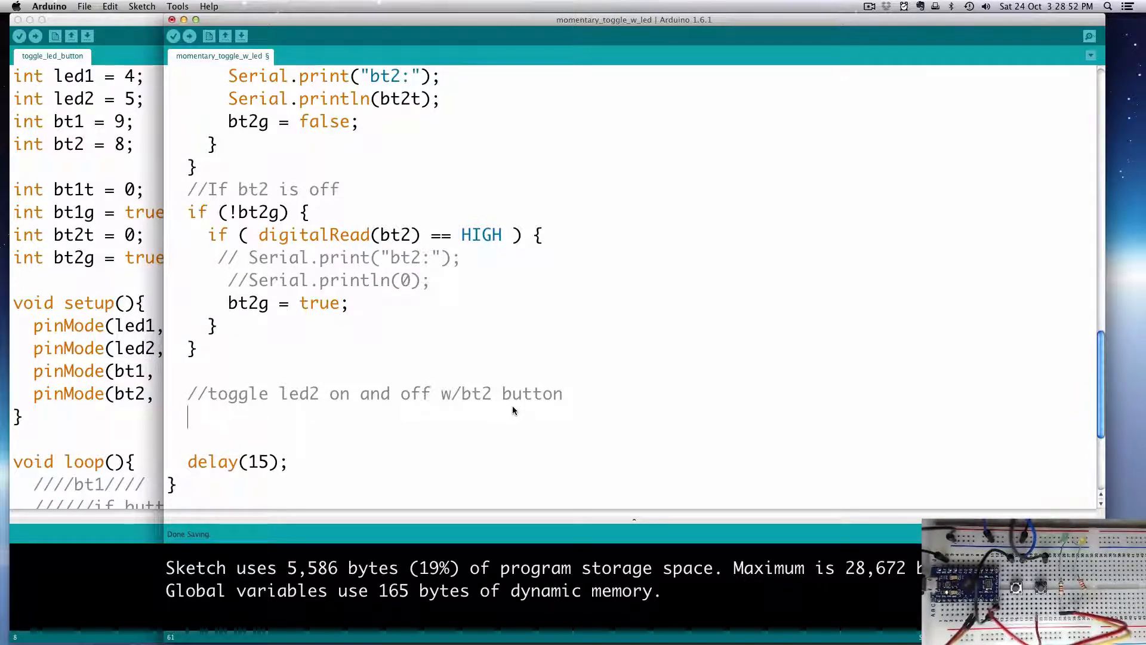
Add 'if(bt2t == 0) digitalWrite(led2, LOW);' under the comment
type("if(")
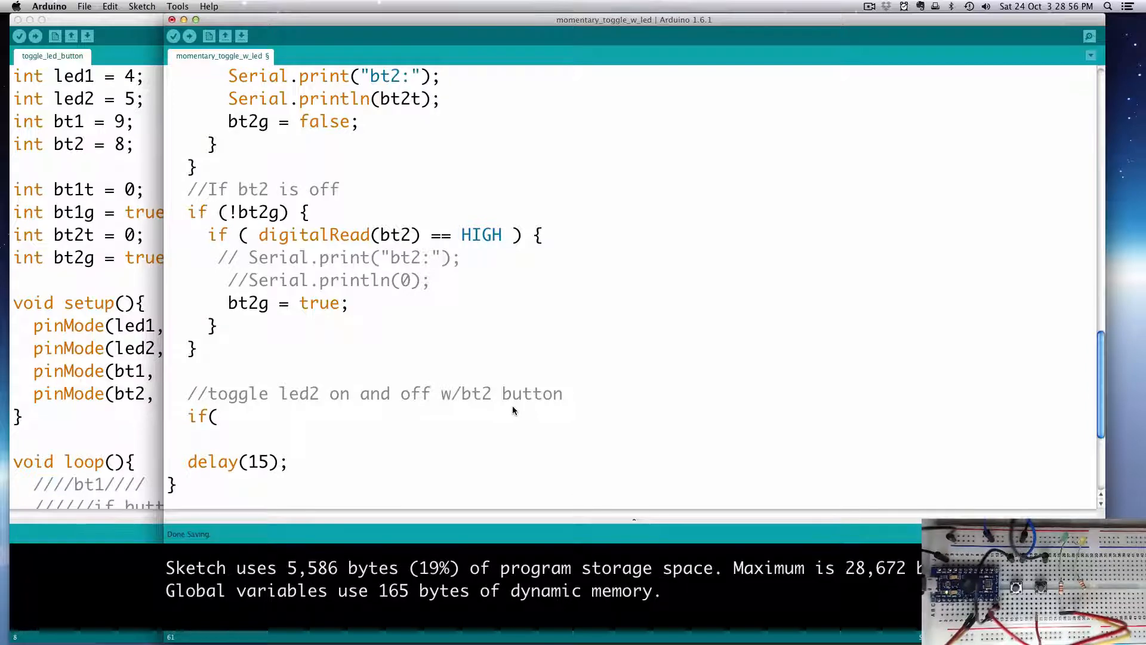
type("bt2t")
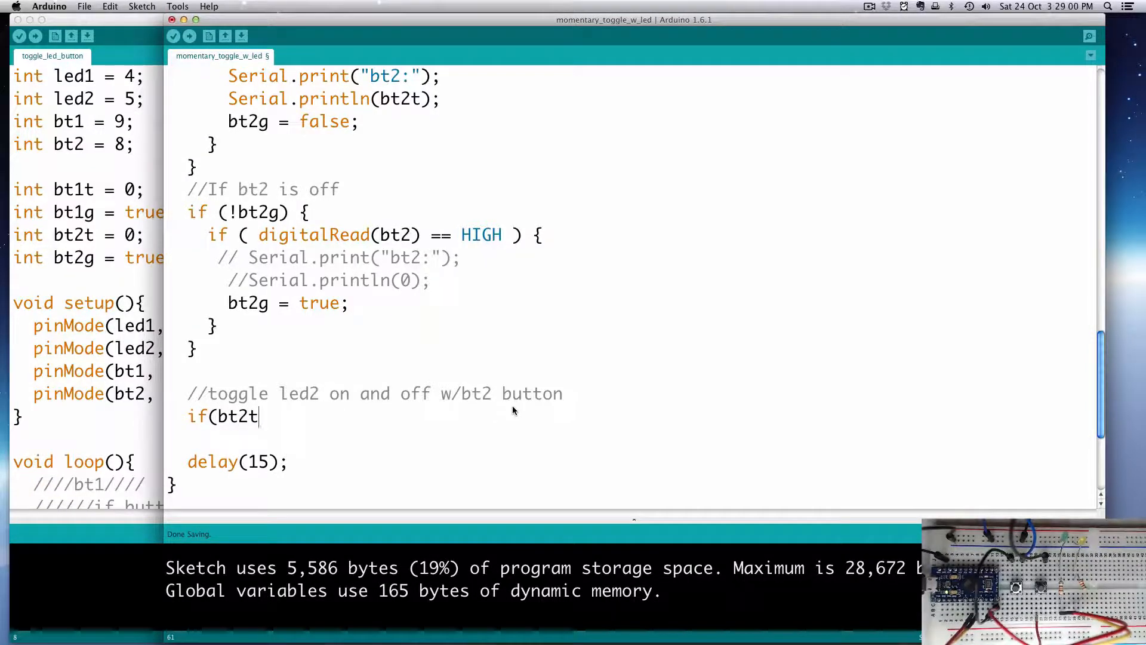
type("== 0")
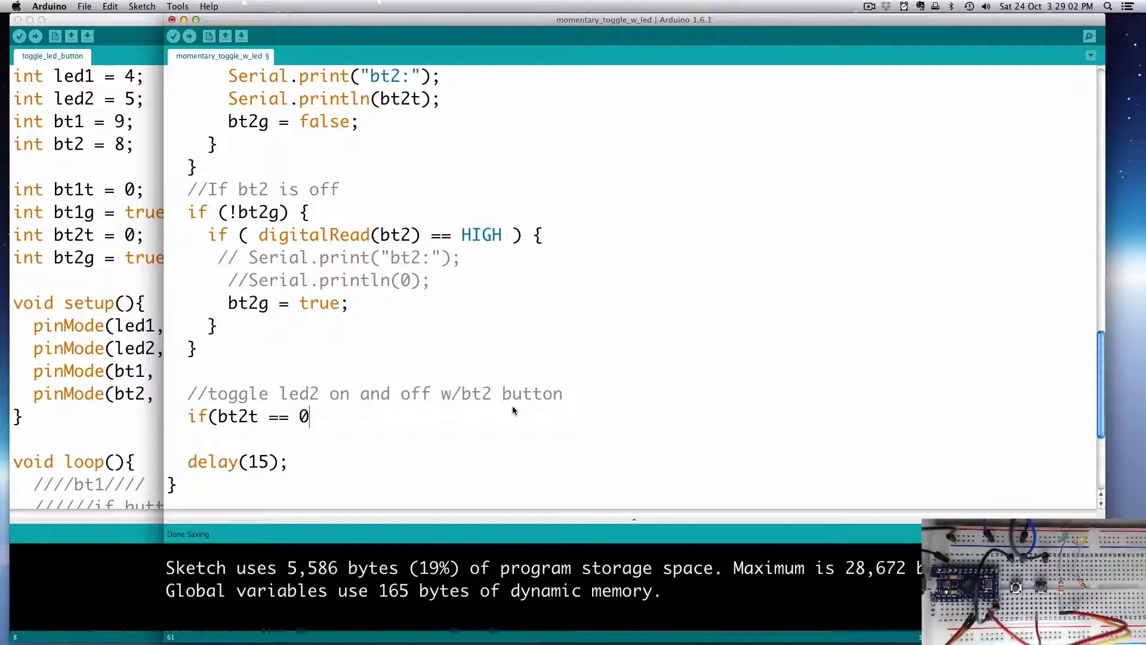
type("){")
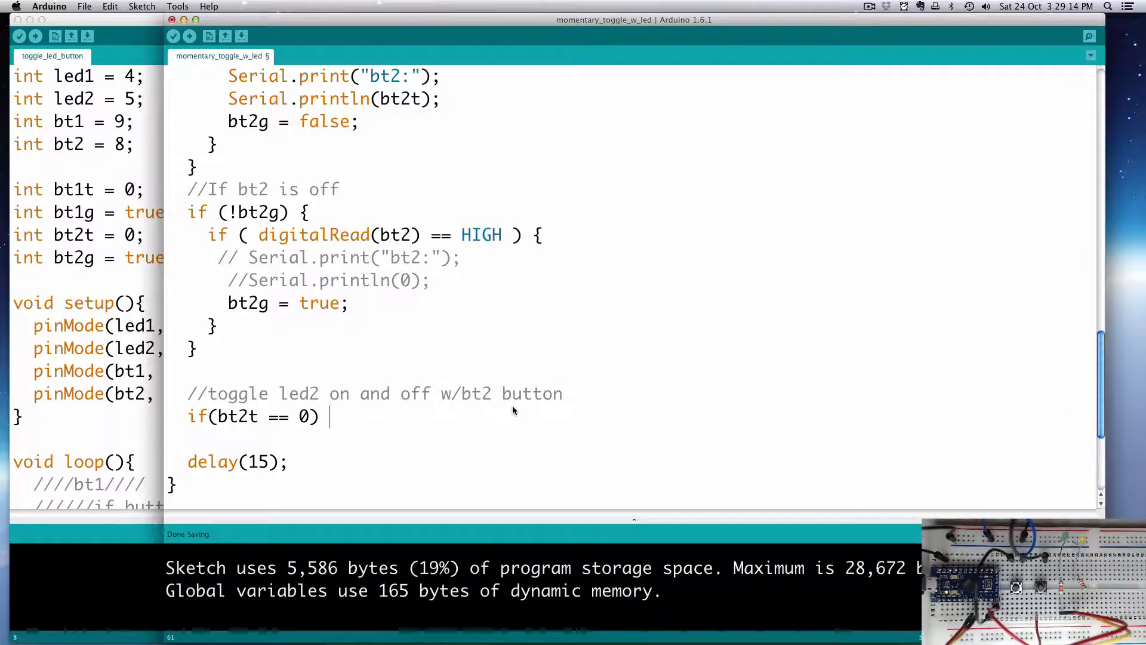
type("digital")
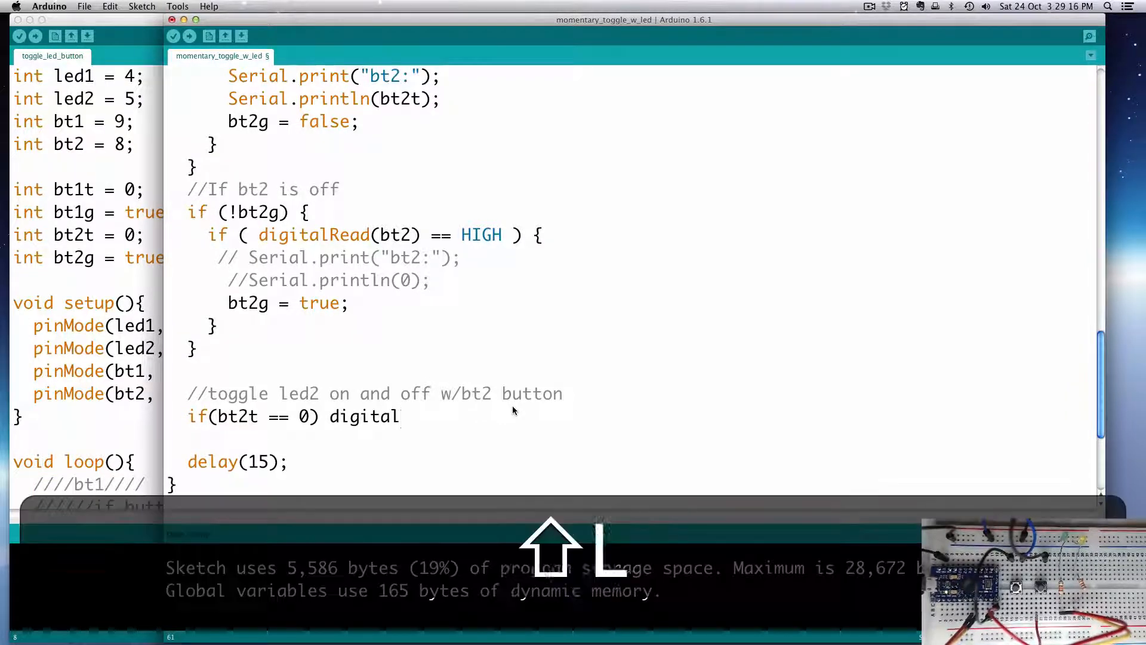
type("Write(")
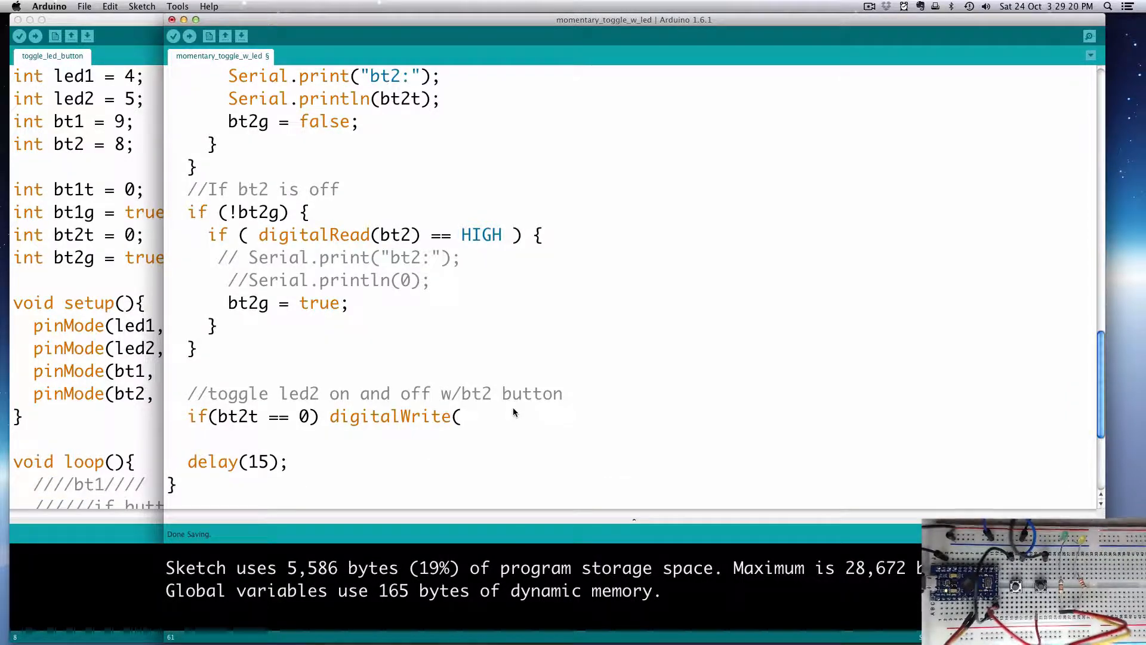
type("l")
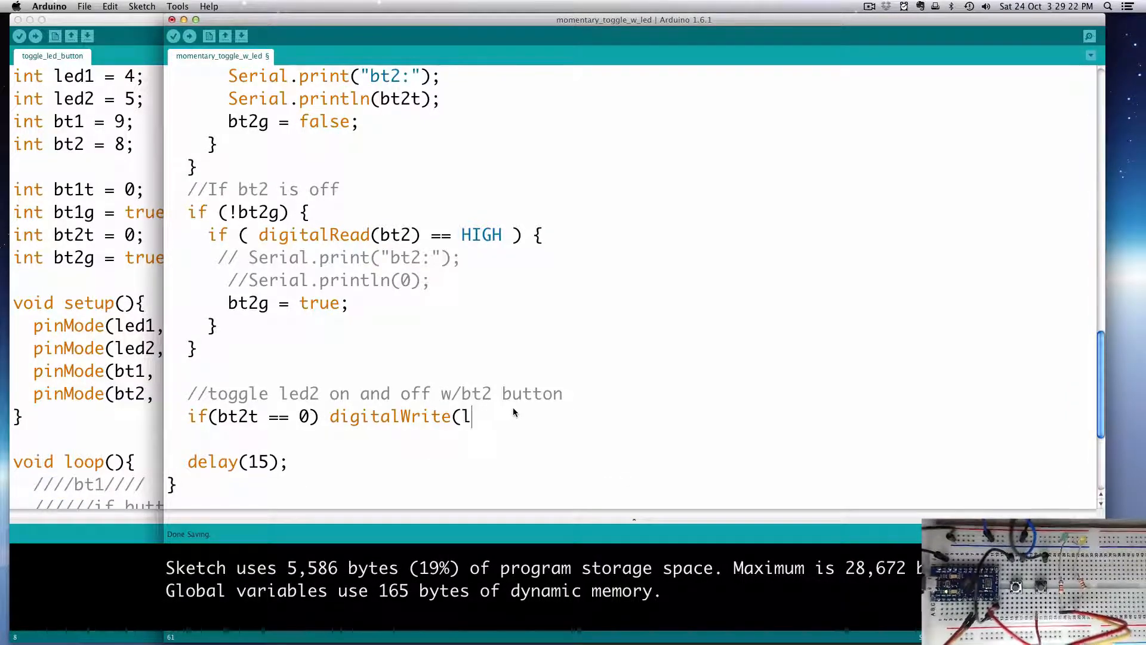
type("ed2,")
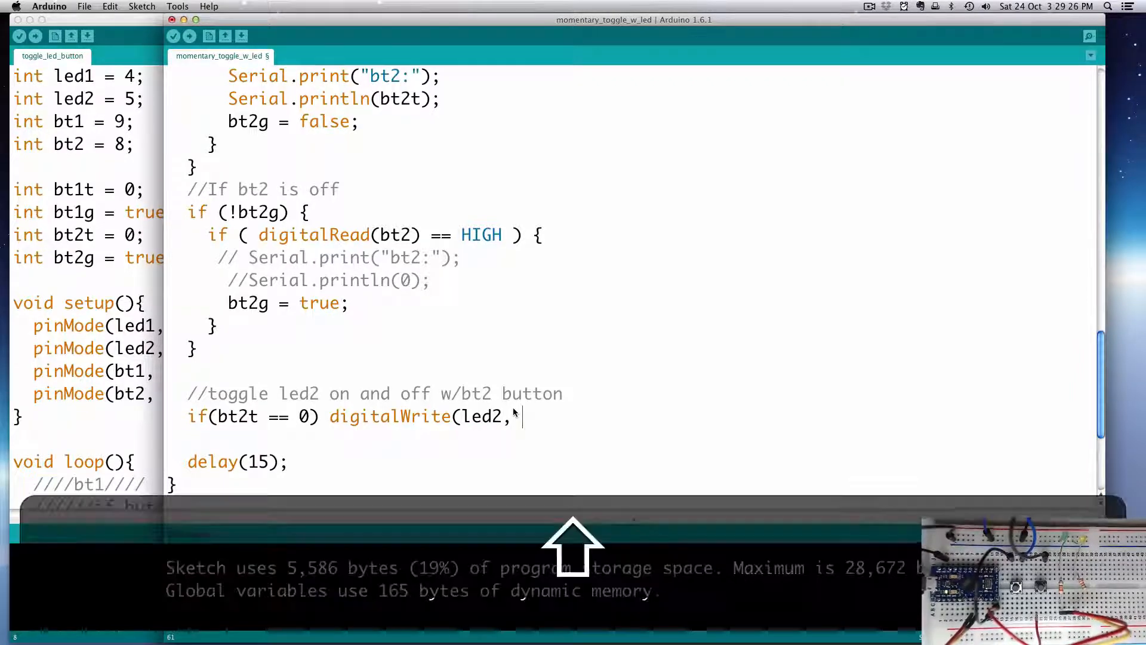
type("LOW);")
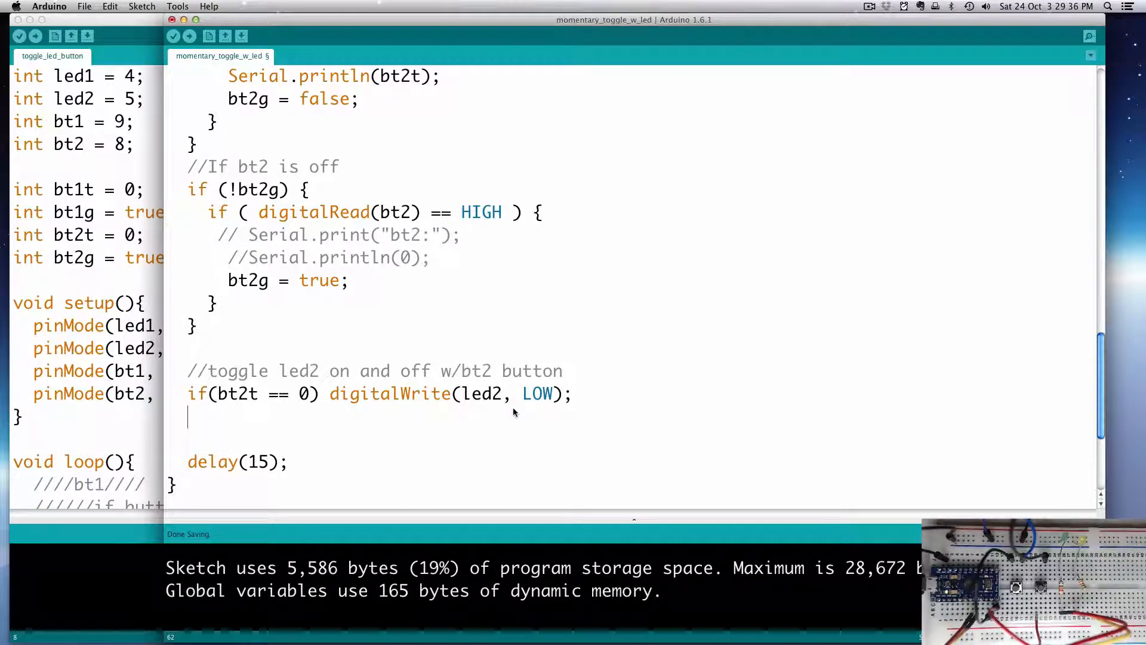
Add 'if(bt2t == 1) digitalWrite(led2, HIGH);' on the line after the LOW line
type("if(")
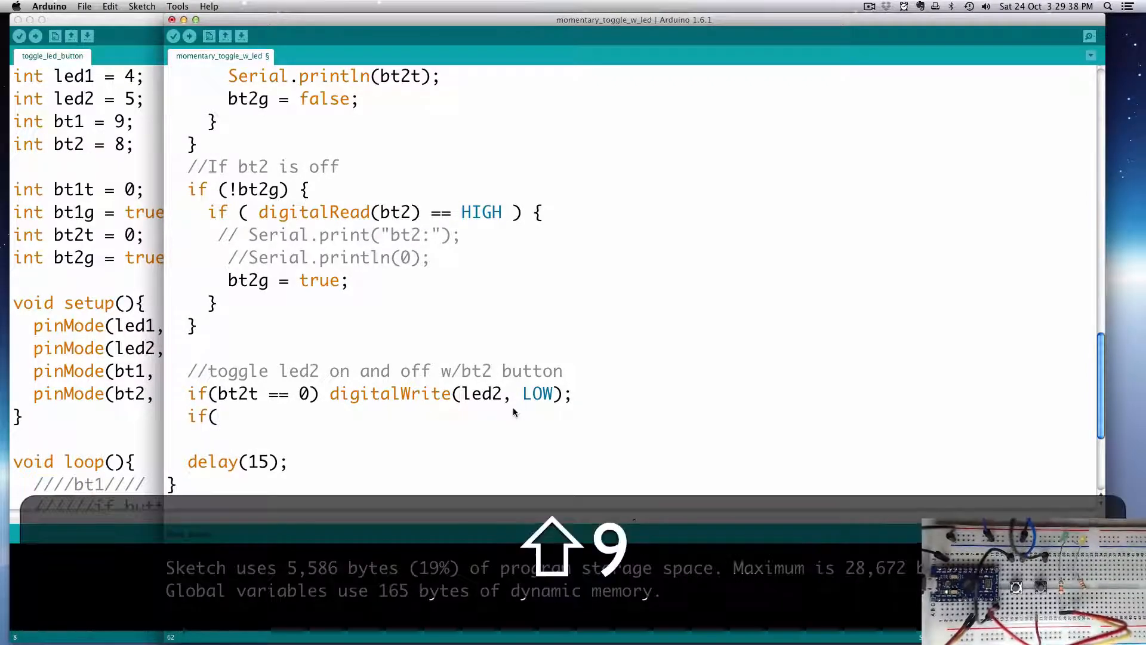
type("b")
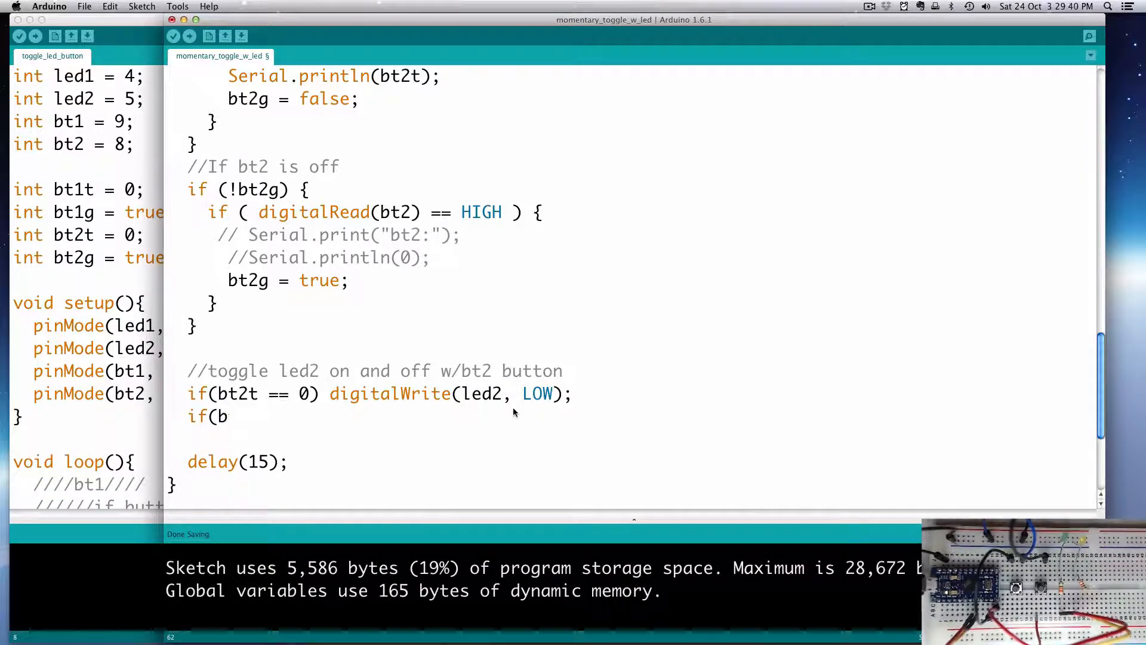
type("t2t ==")
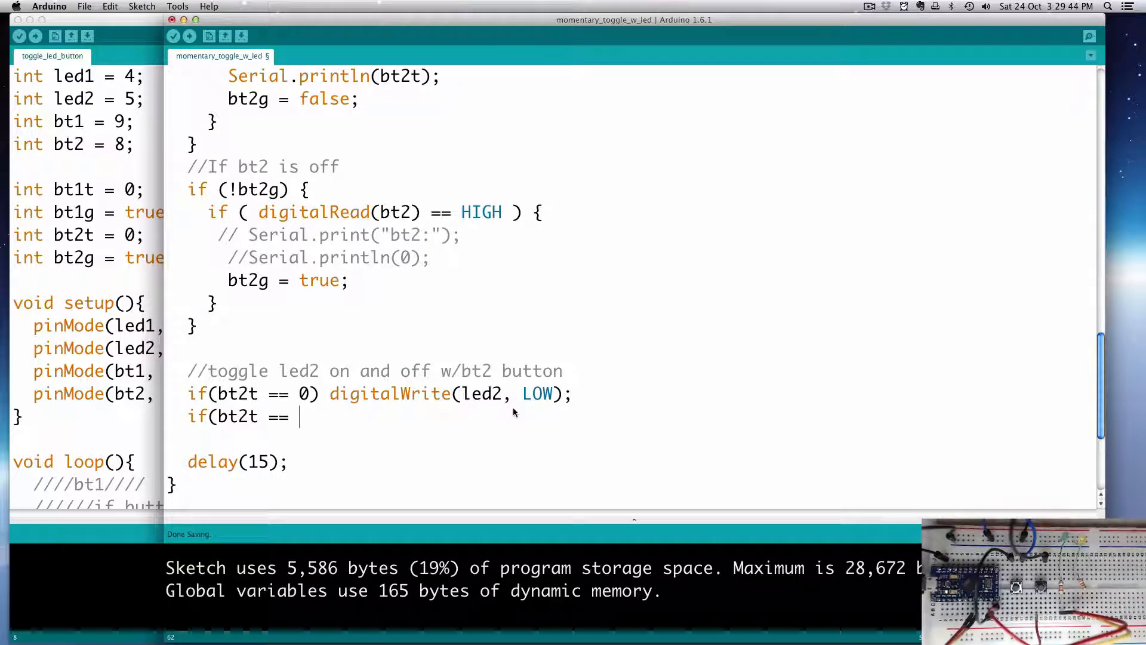
type("1)")
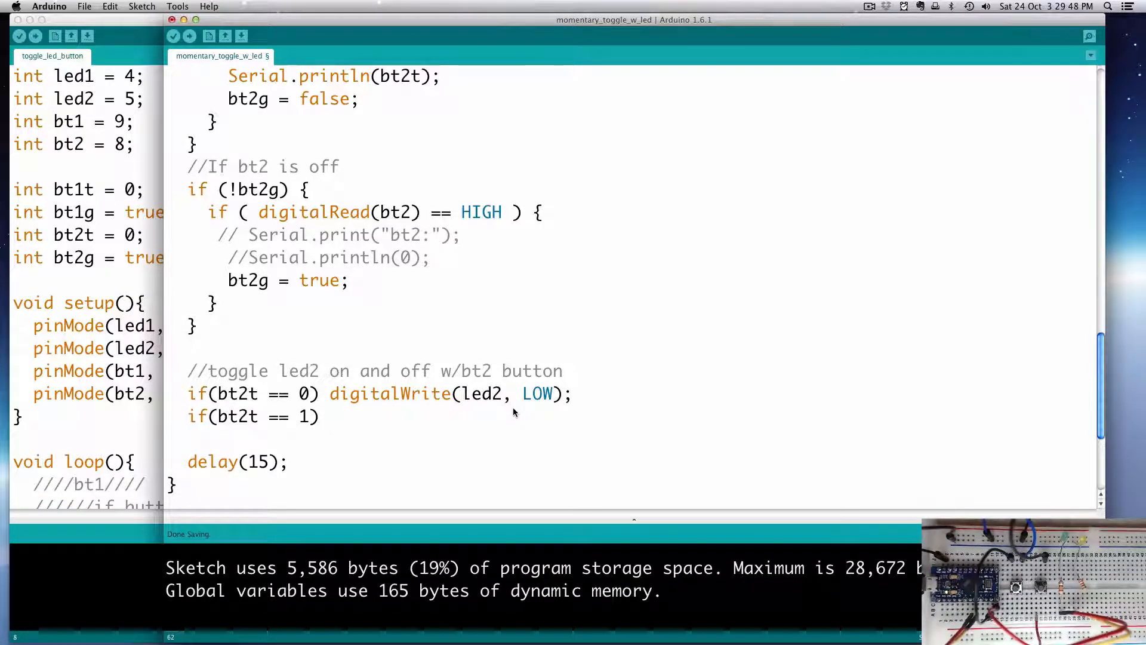
type("digitalWrite(")
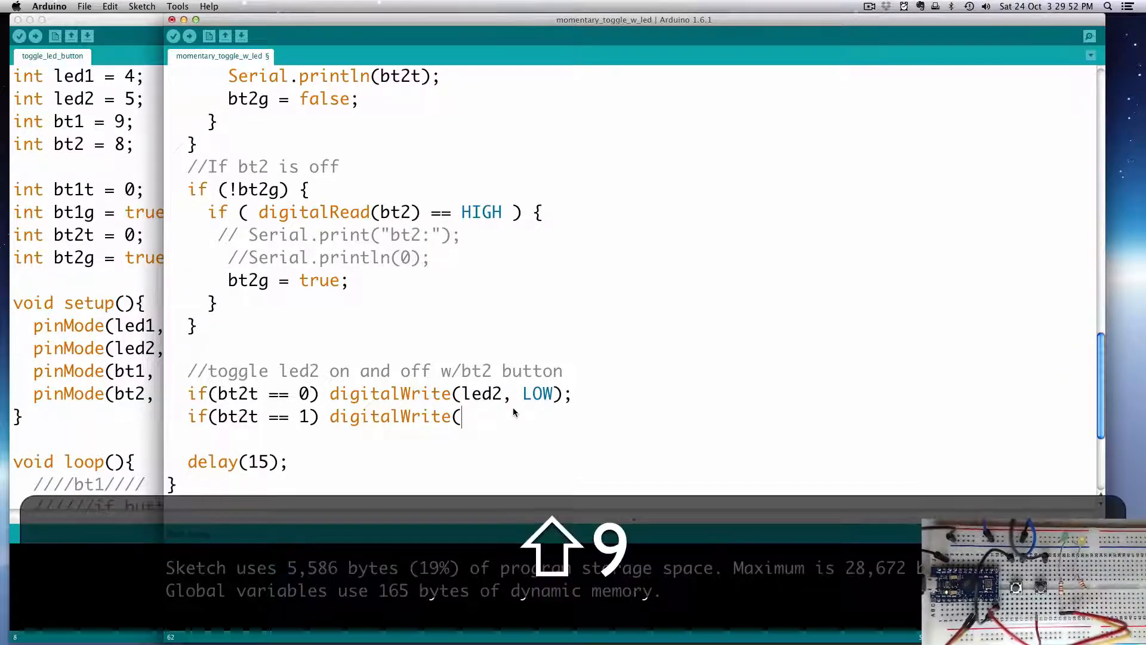
type("led2")
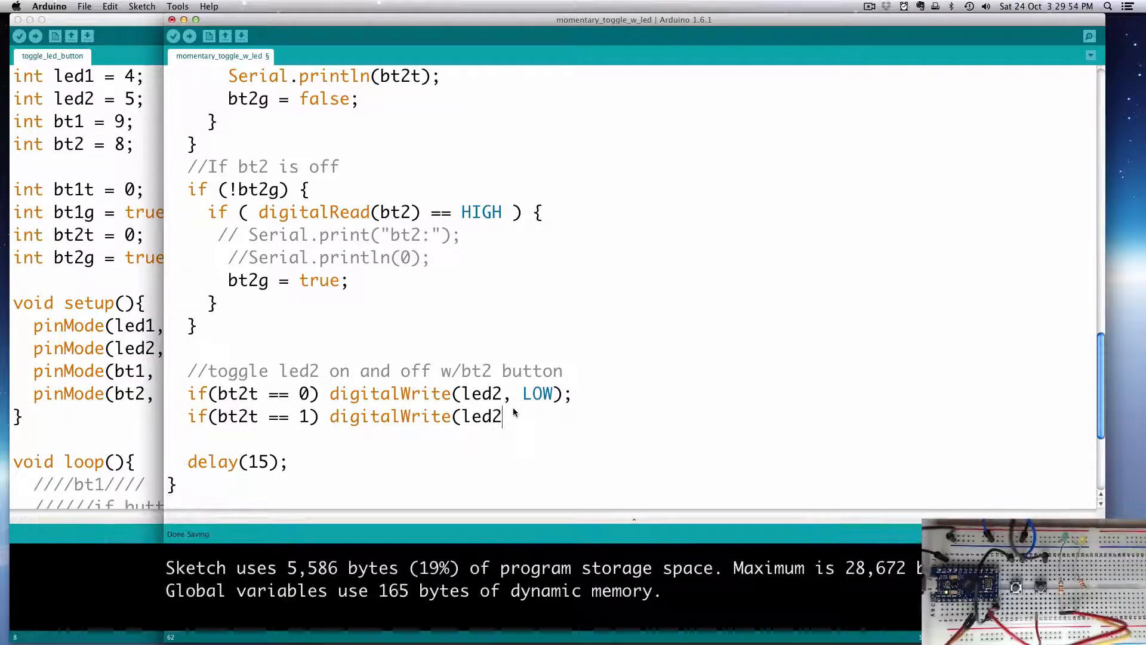
type(", HIGH)")
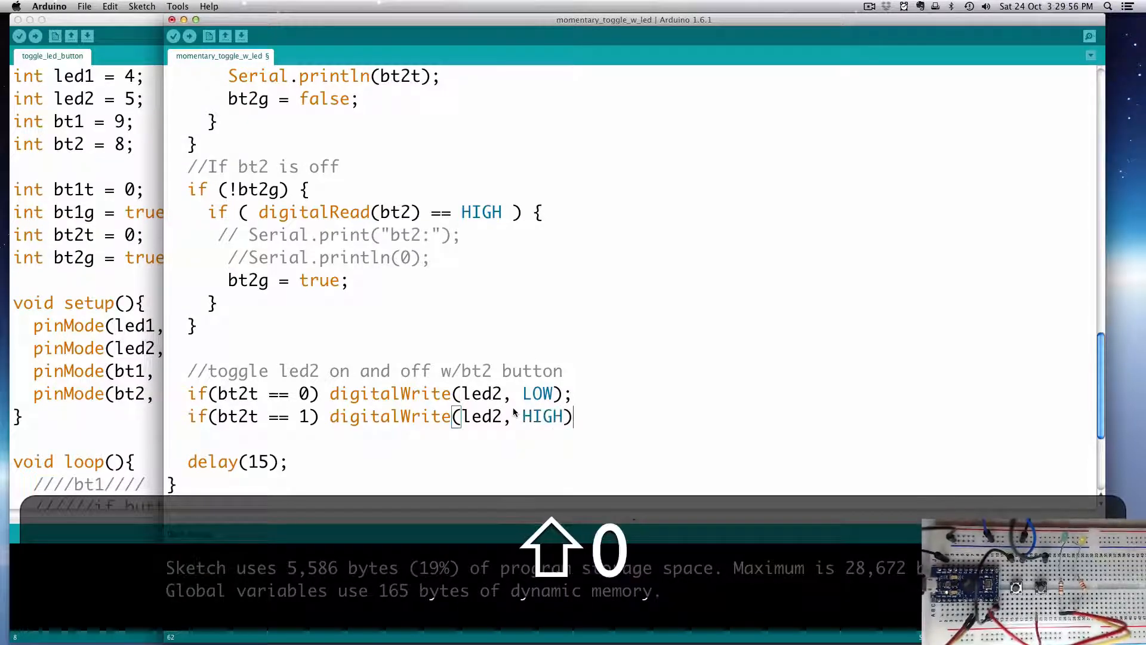
type(";")
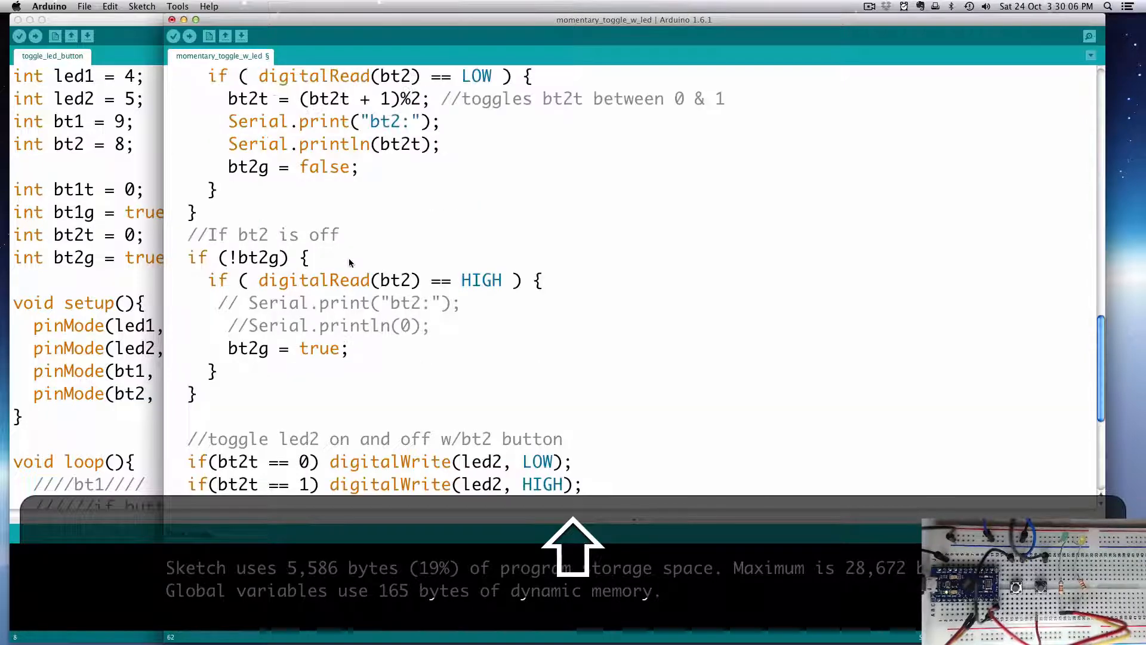
Upload the led2 toggle sketch to the board and open the Serial Monitor
scroll("down", 3)
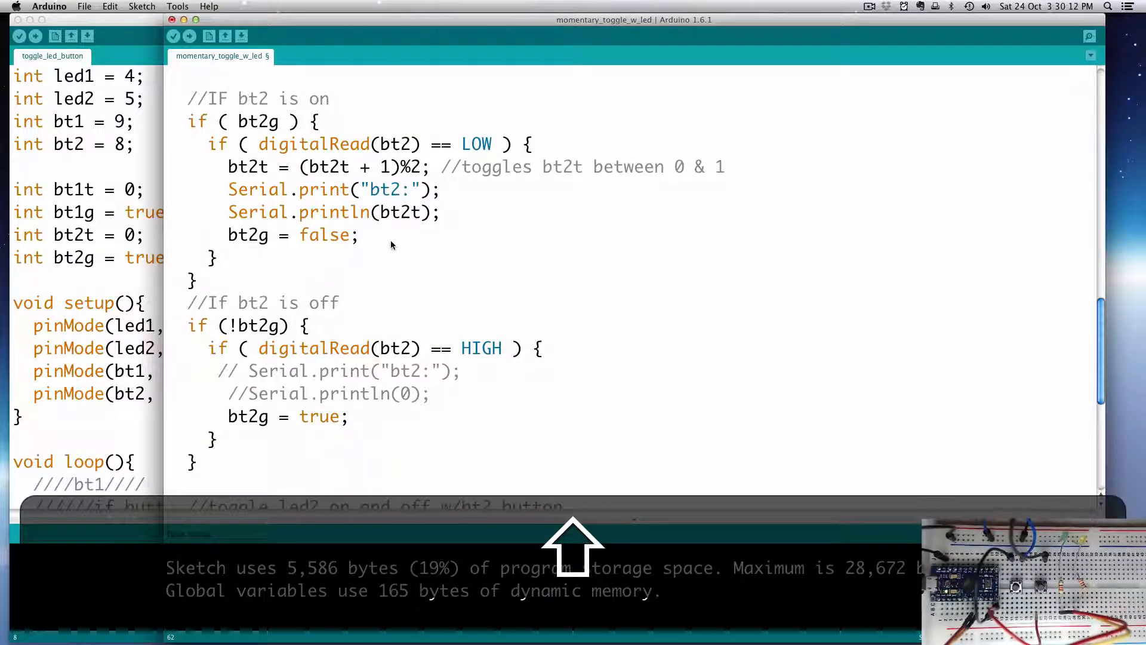
left_click(189, 37)
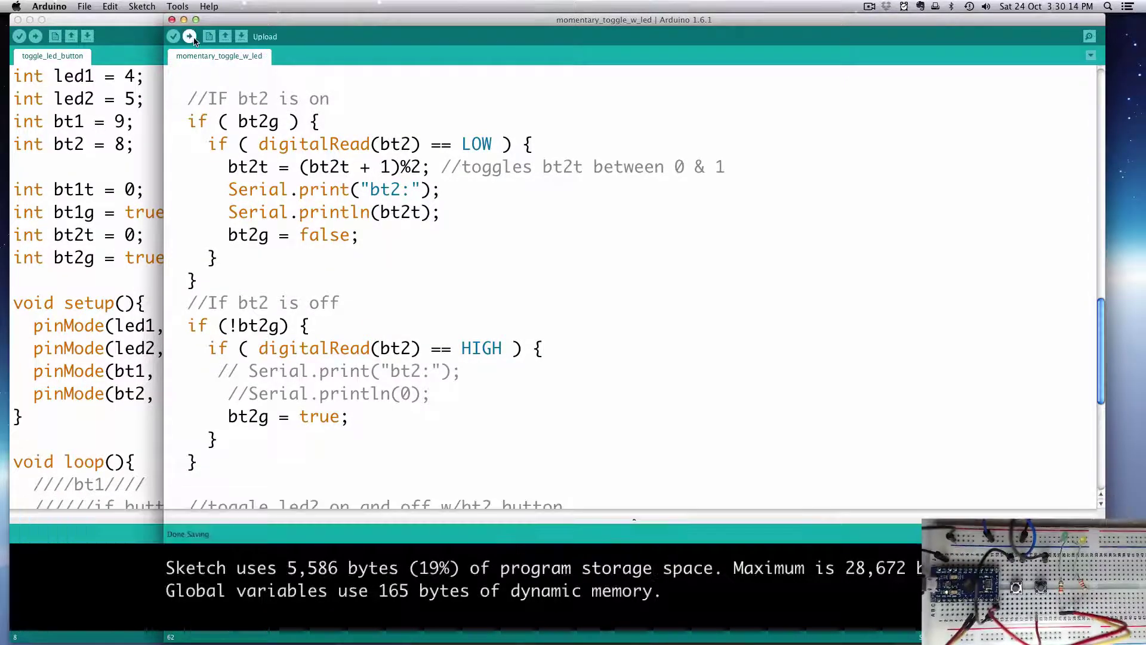
left_click(187, 37)
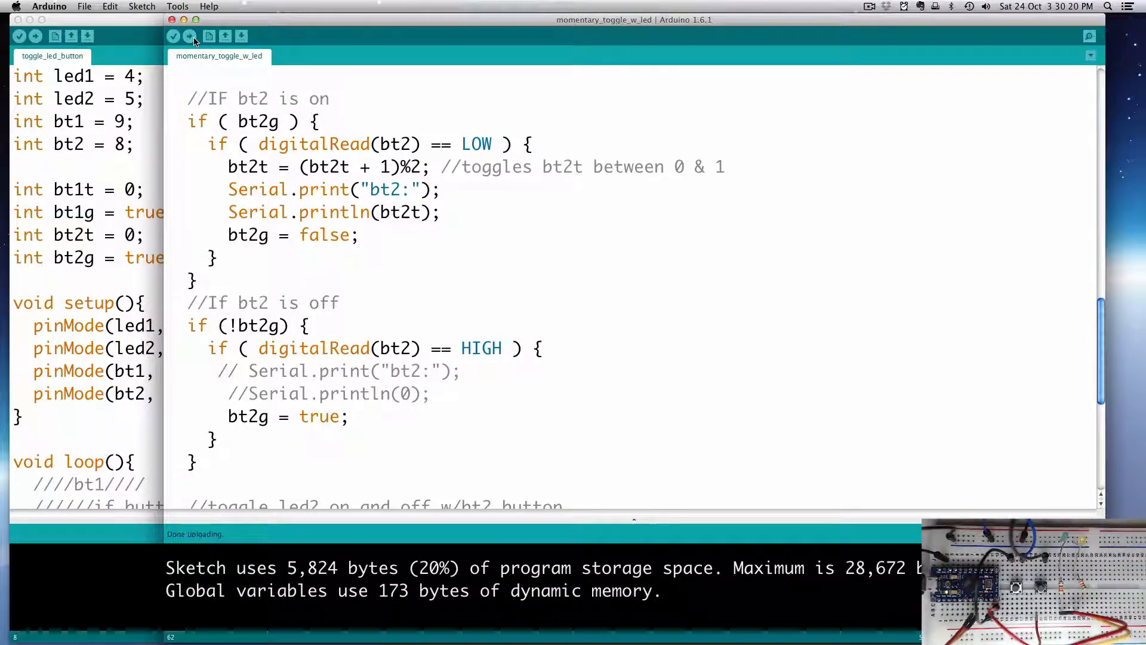
key("F3")
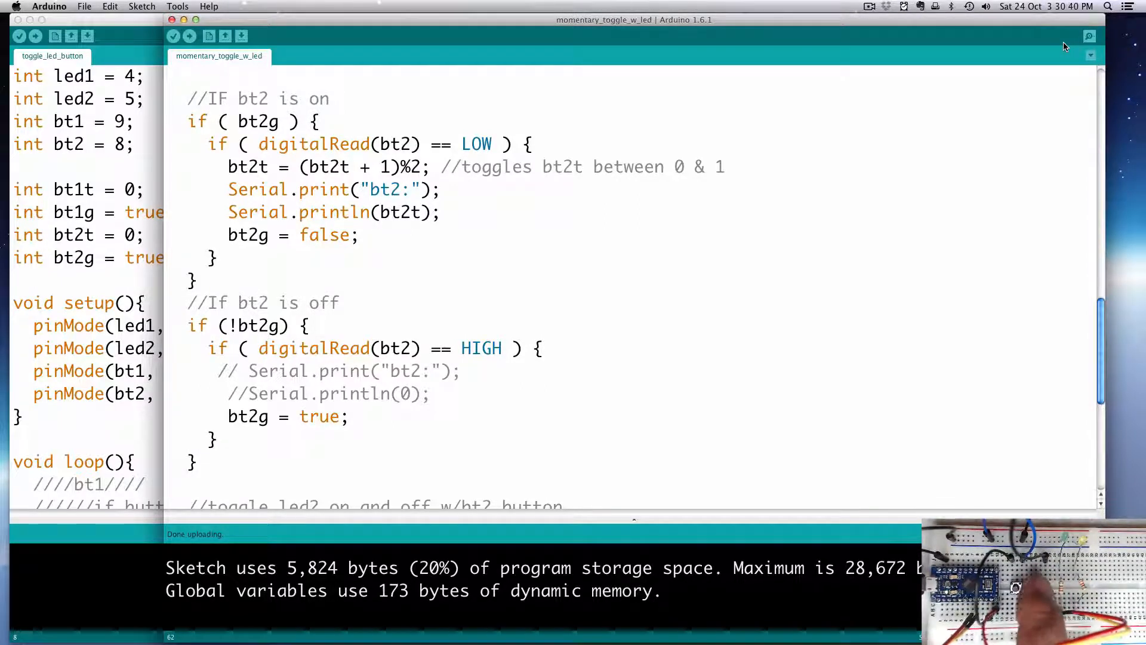
mouse_move(1090, 37)
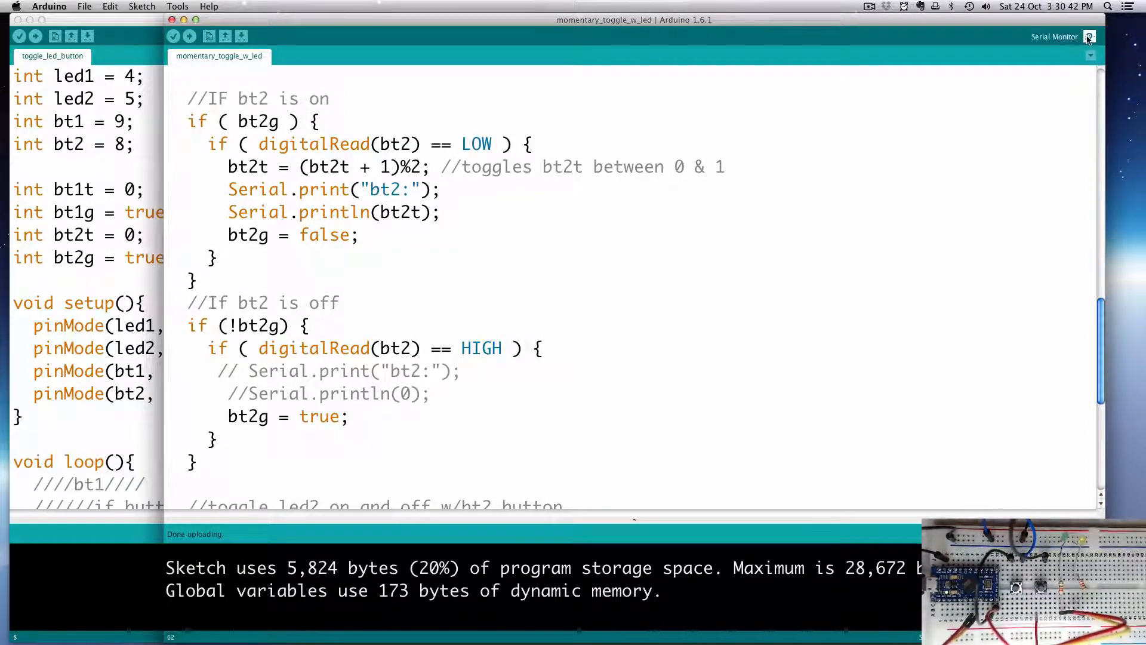
left_click(1089, 36)
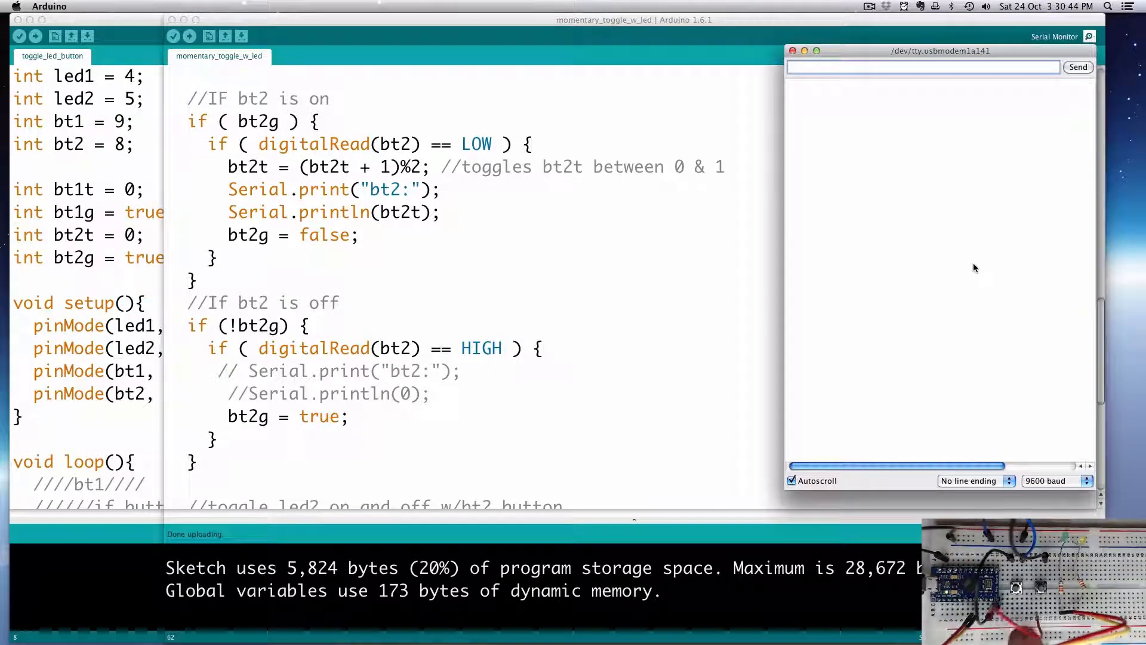